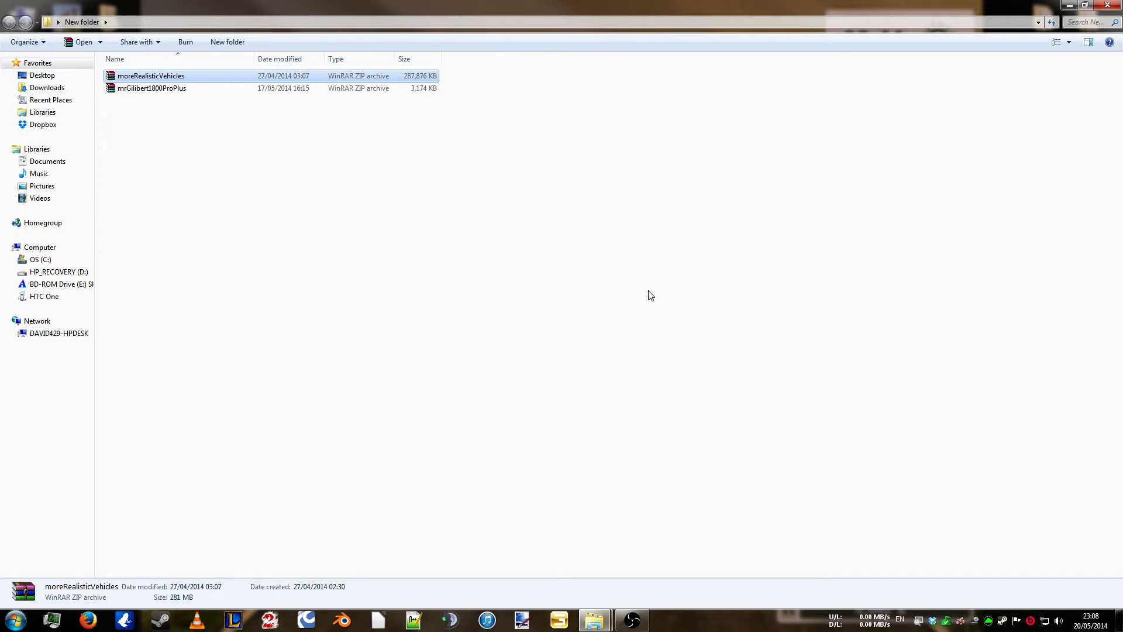
{"action": "mouse_move", "coordinate": [549, 330]}
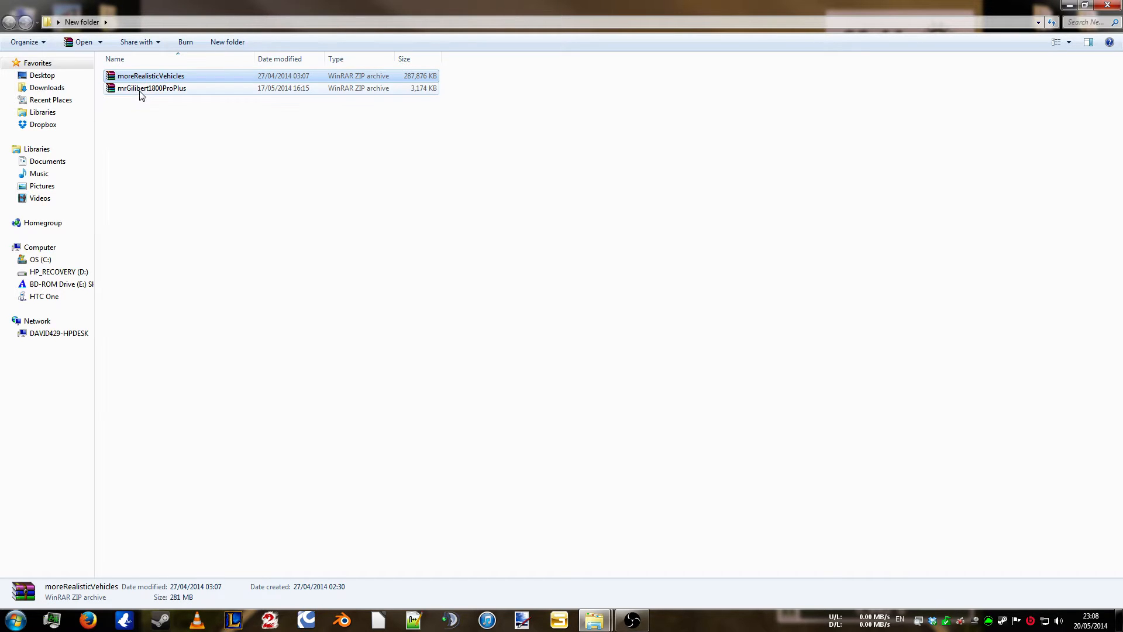
- Extract the mrGilibert1800ProPlus zip with WinRAR into its default same-name folder
{"action": "double_click", "coordinate": [151, 87]}
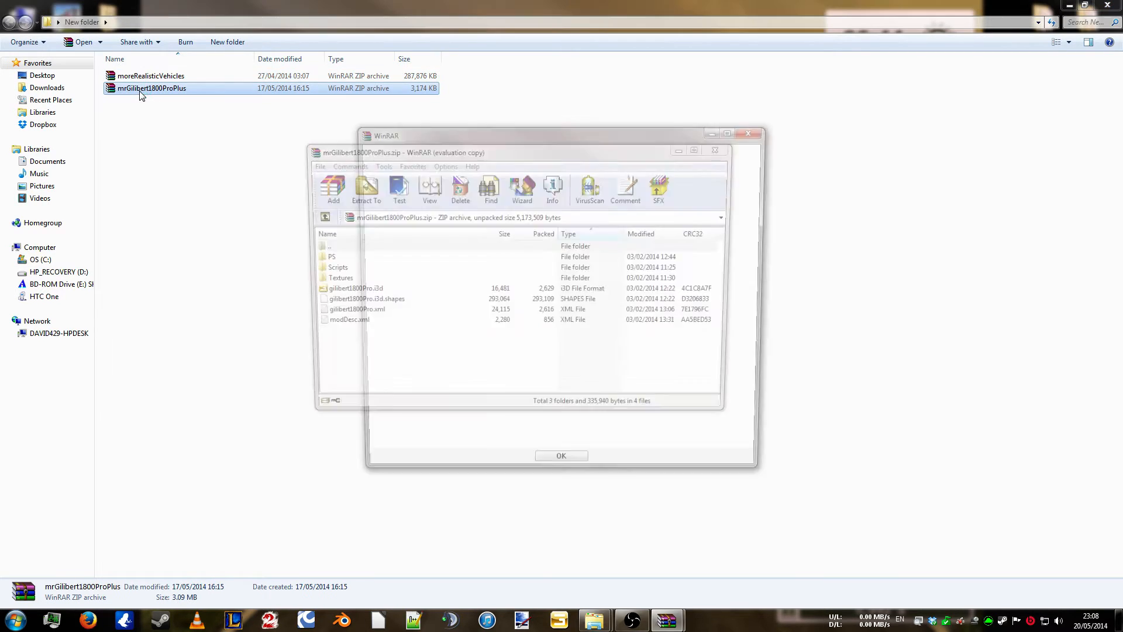
{"action": "left_click", "coordinate": [561, 456]}
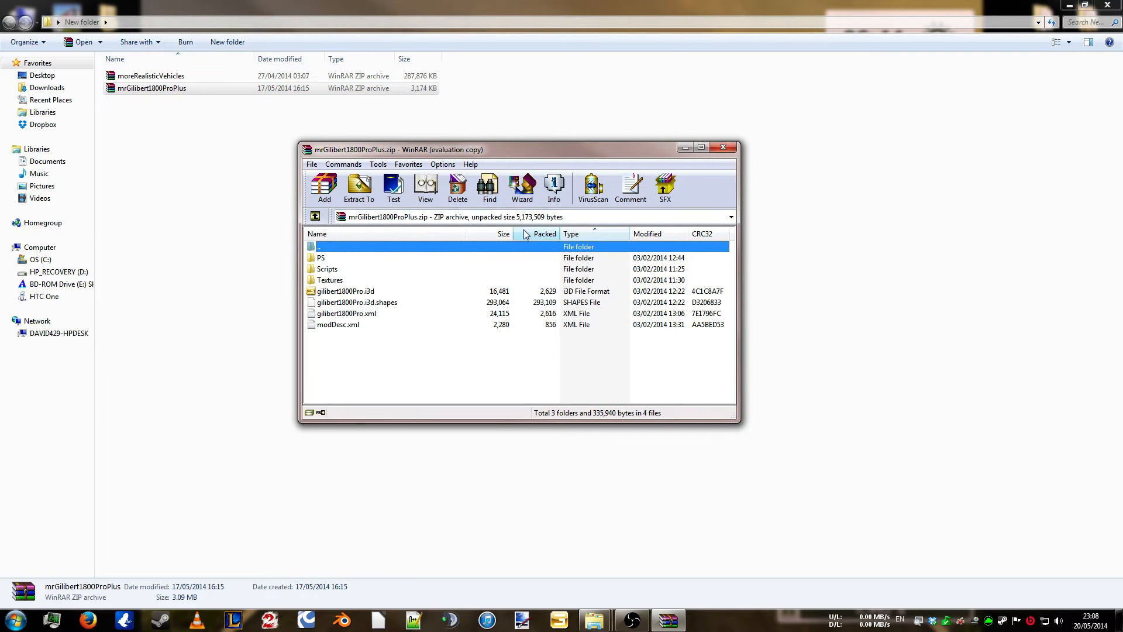
{"action": "left_click", "coordinate": [358, 188]}
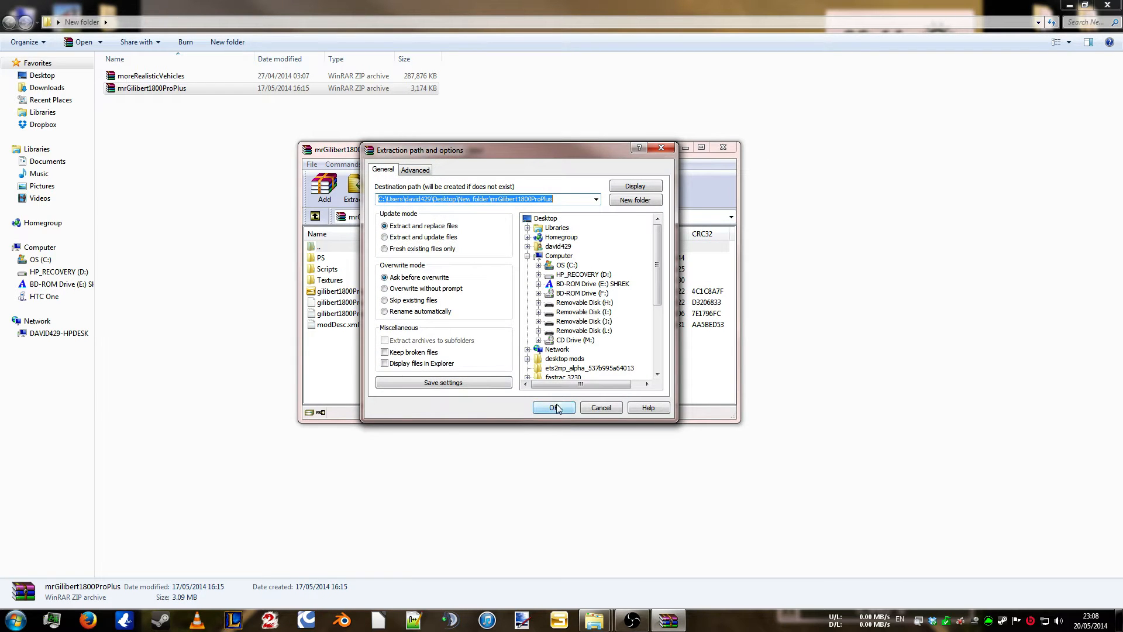
{"action": "left_click", "coordinate": [553, 408]}
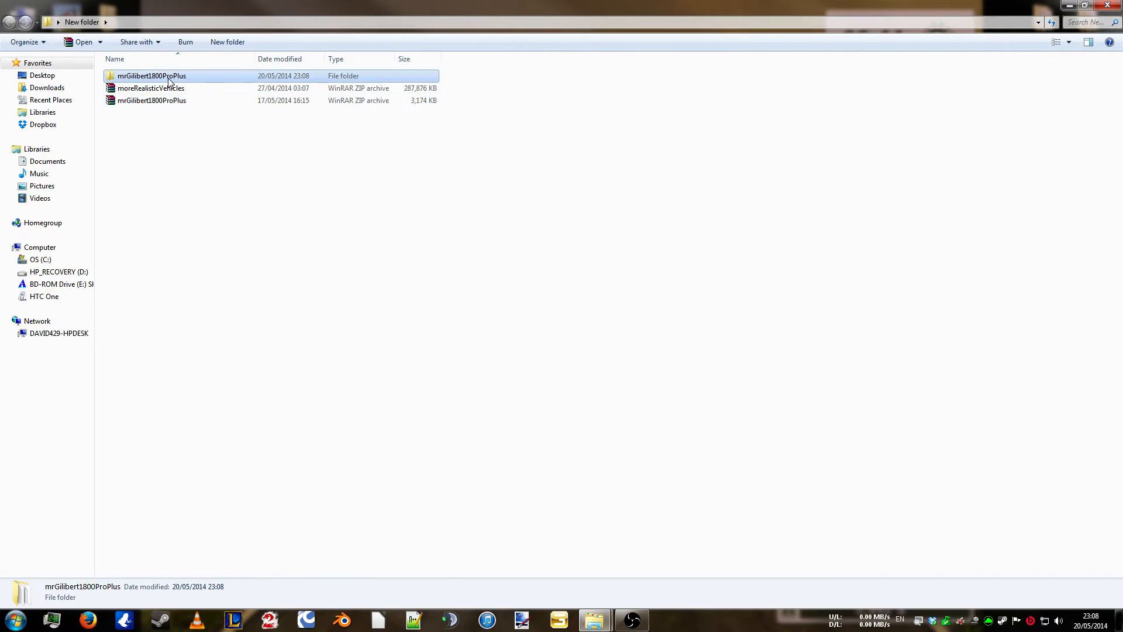
- Open the extracted folder and load gilibert1800Pro.i3d in GIANTS Editor
{"action": "double_click", "coordinate": [151, 75]}
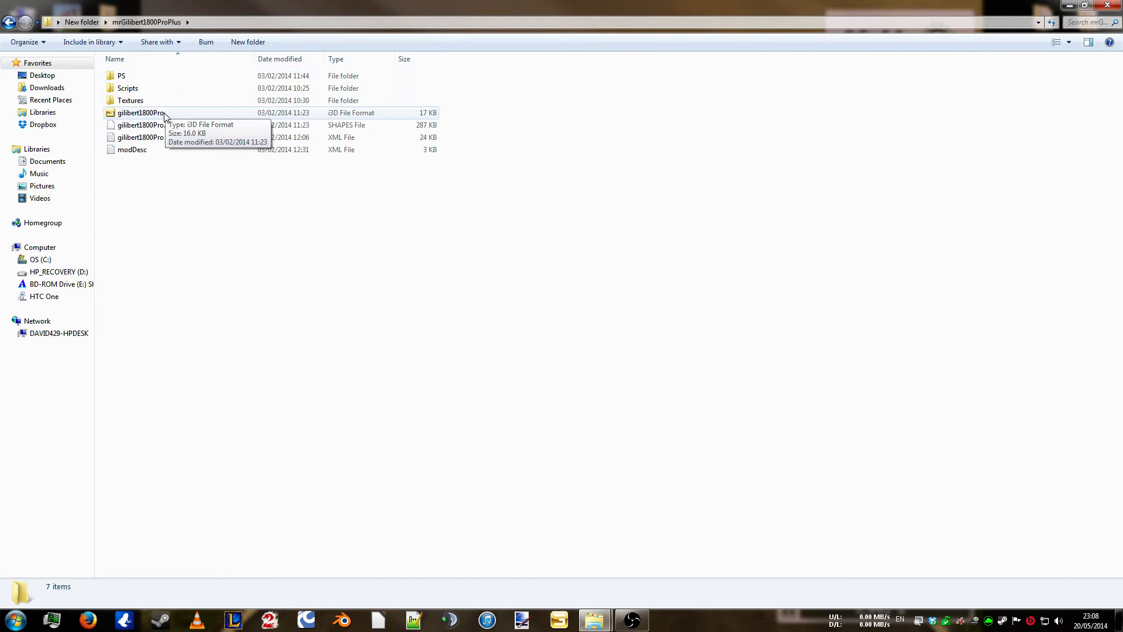
{"action": "left_click", "coordinate": [141, 112]}
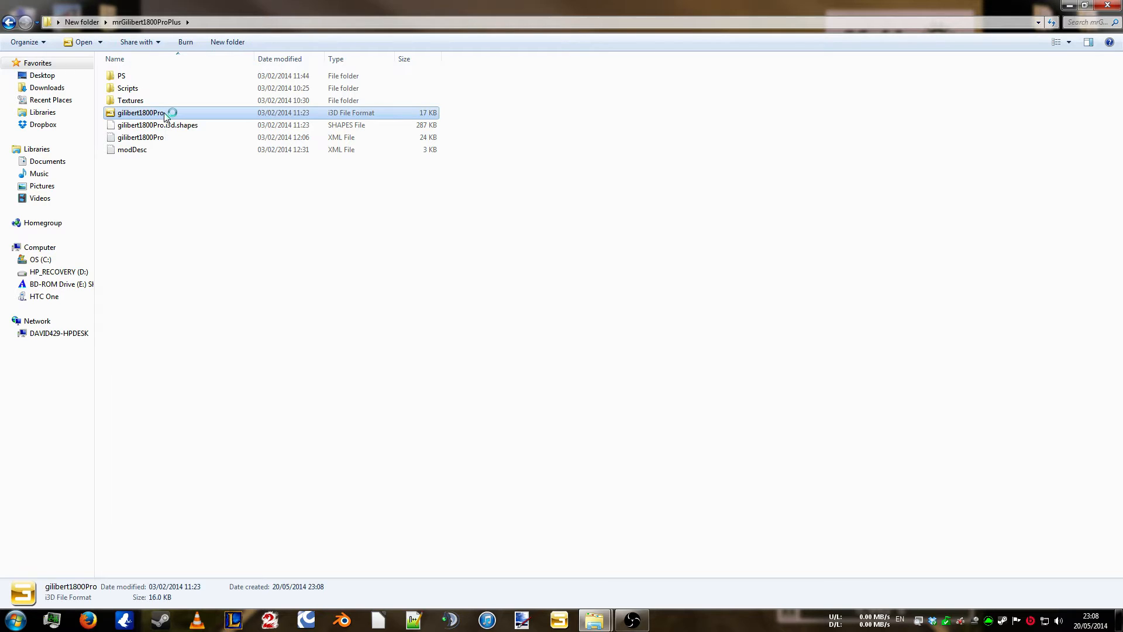
{"action": "double_click", "coordinate": [141, 112]}
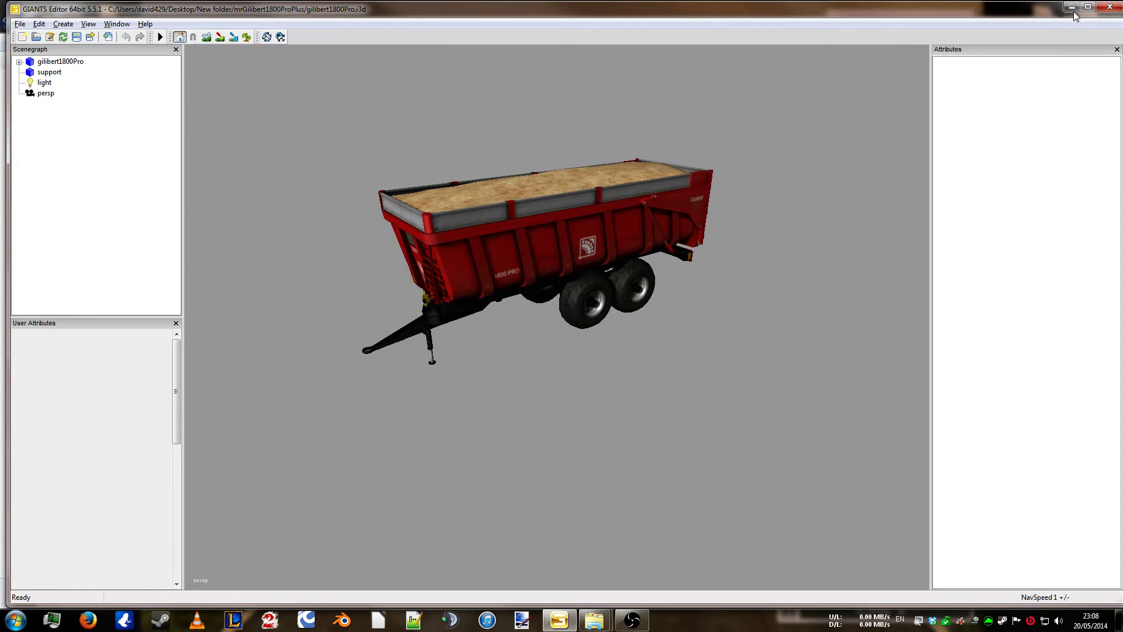
{"action": "mouse_move", "coordinate": [1072, 8]}
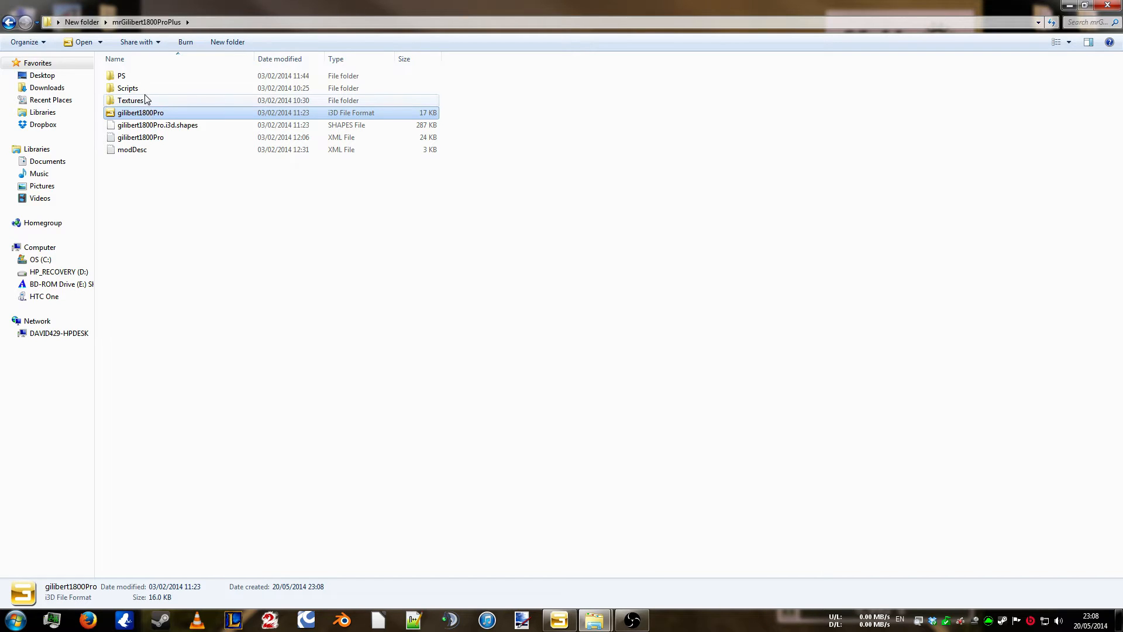
- Browse Textures > gilibert and open gilibert1800Pro_diffuse.dds in Paint.NET
{"action": "double_click", "coordinate": [130, 100]}
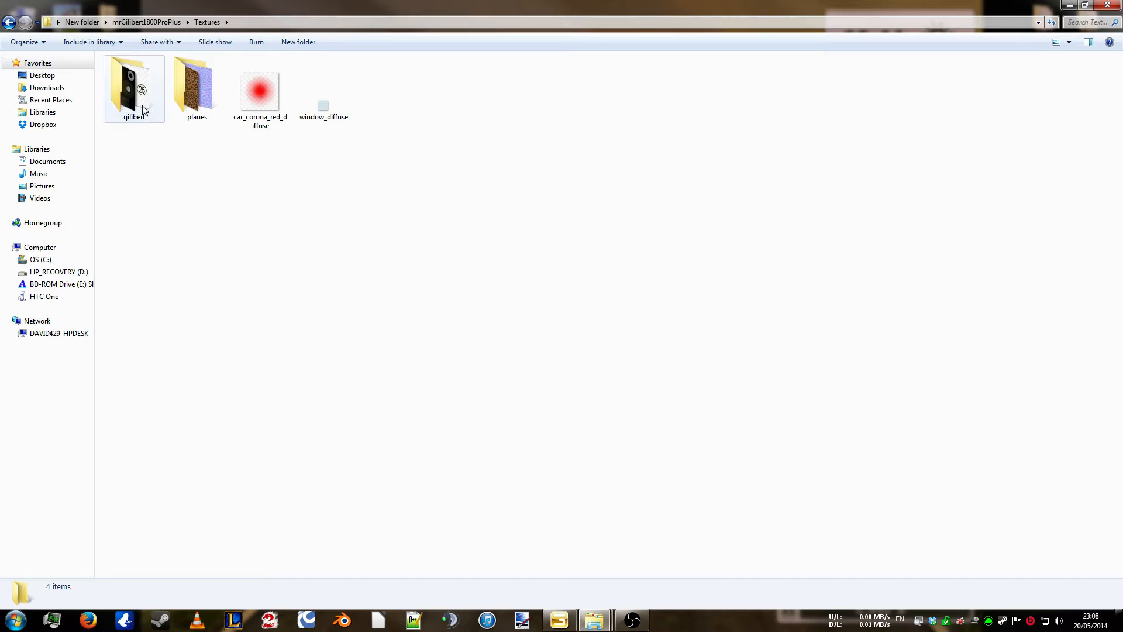
{"action": "double_click", "coordinate": [134, 86]}
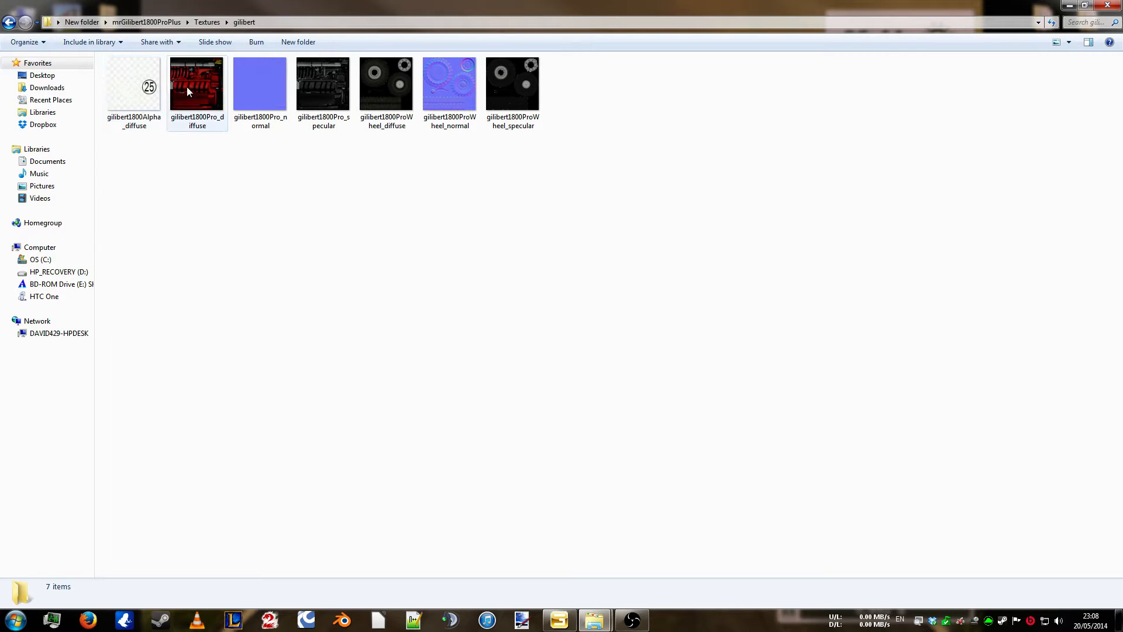
{"action": "double_click", "coordinate": [197, 84]}
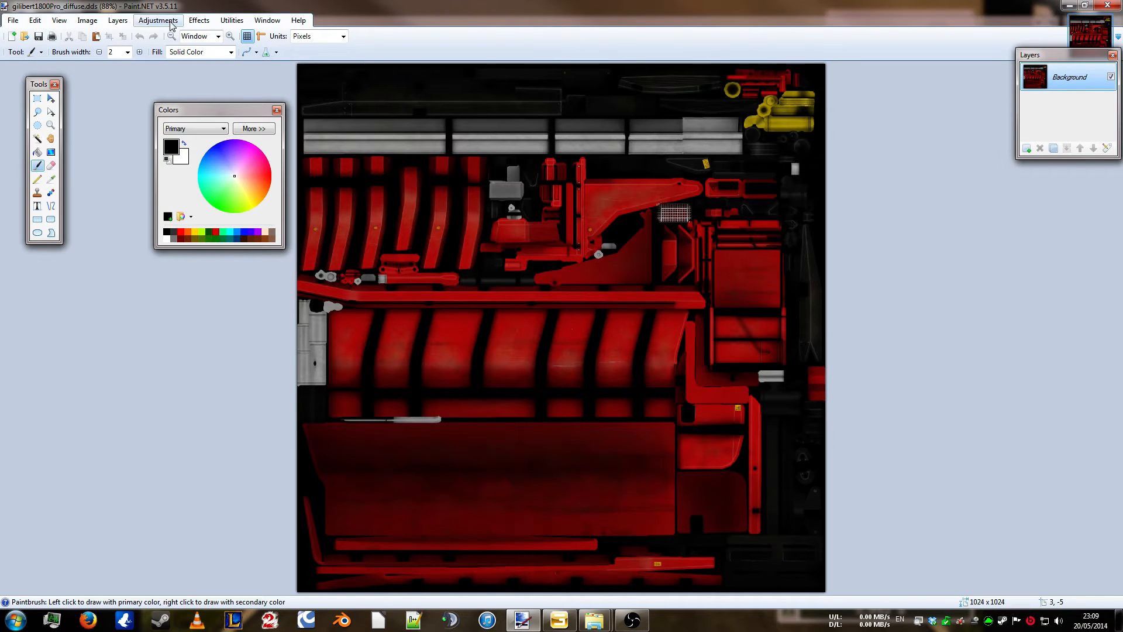
- Bring up the Hue / Saturation adjustment and move its panel aside
{"action": "left_click", "coordinate": [159, 20]}
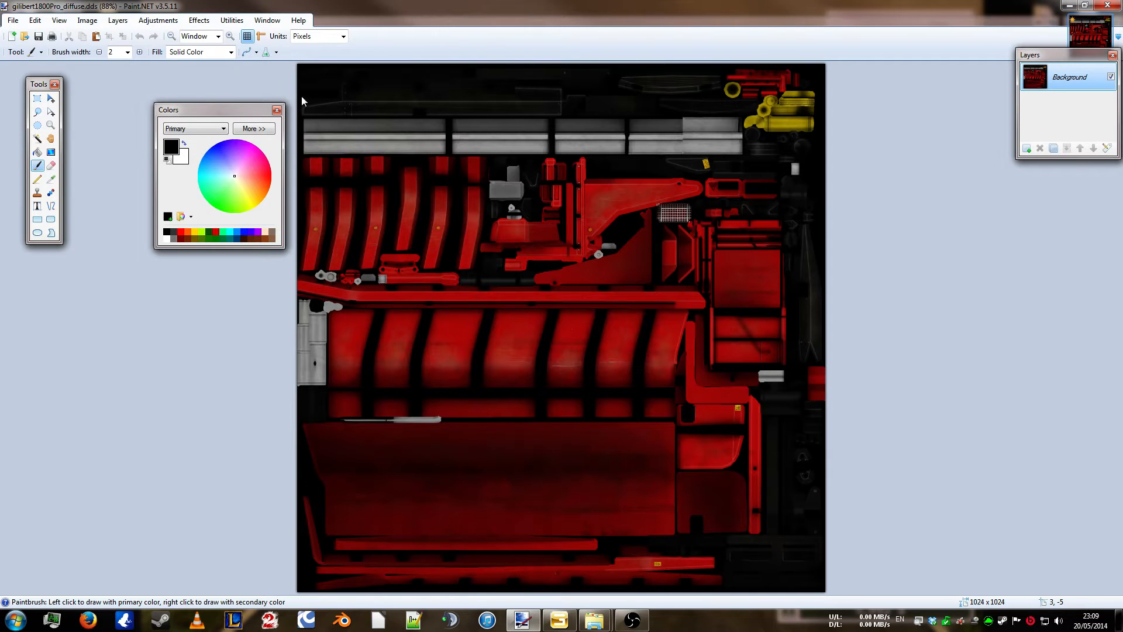
{"action": "left_click", "coordinate": [157, 20]}
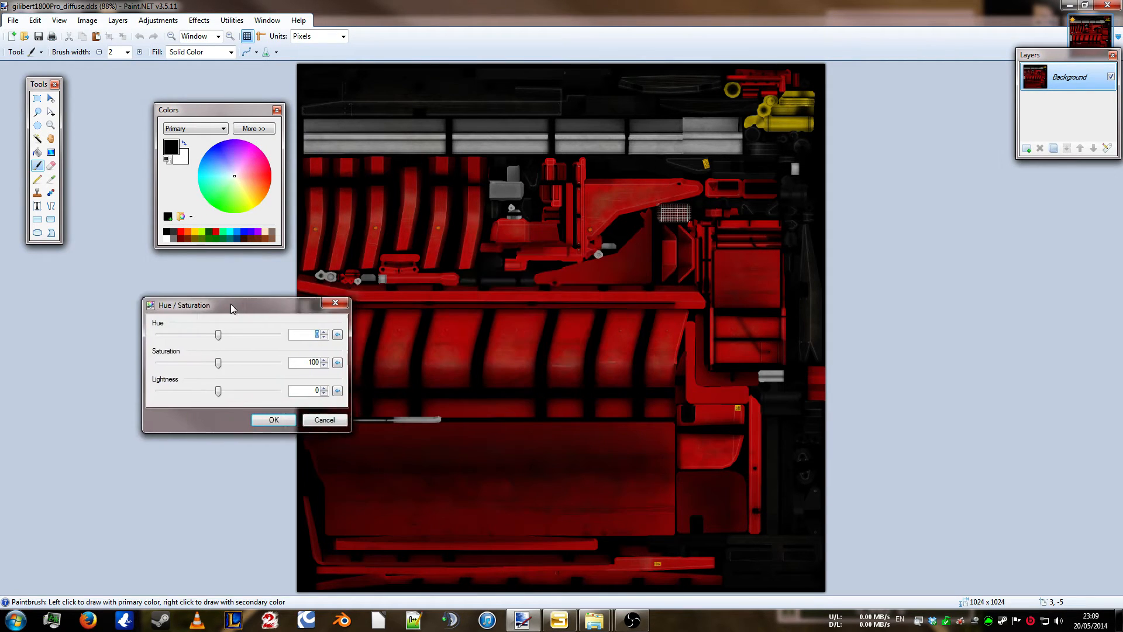
{"action": "left_click_drag", "start_coordinate": [231, 304], "coordinate": [163, 306]}
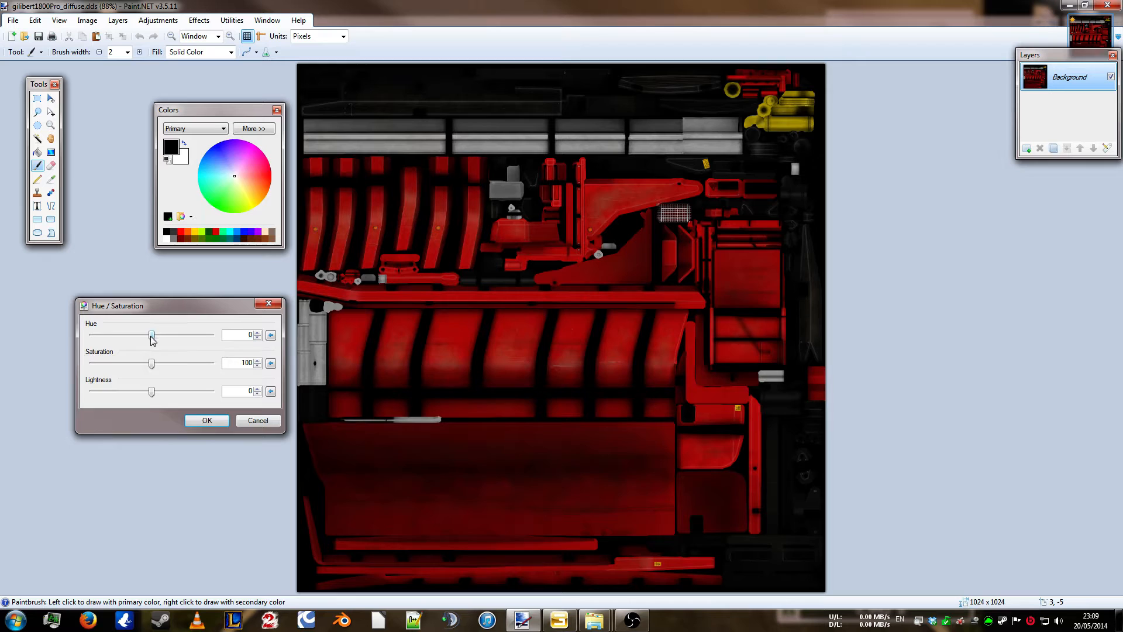
- Preview purple, blue, green and teal hues, then reset Hue to 0
{"action": "left_click_drag", "start_coordinate": [151, 335], "coordinate": [121, 335]}
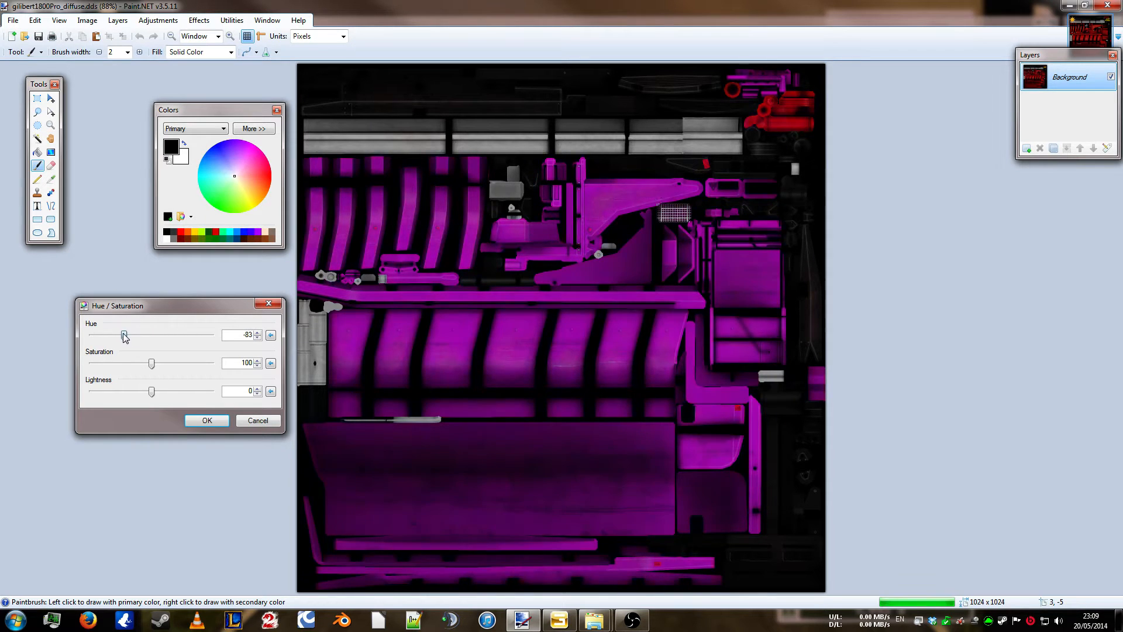
{"action": "left_click_drag", "start_coordinate": [124, 334], "coordinate": [109, 334]}
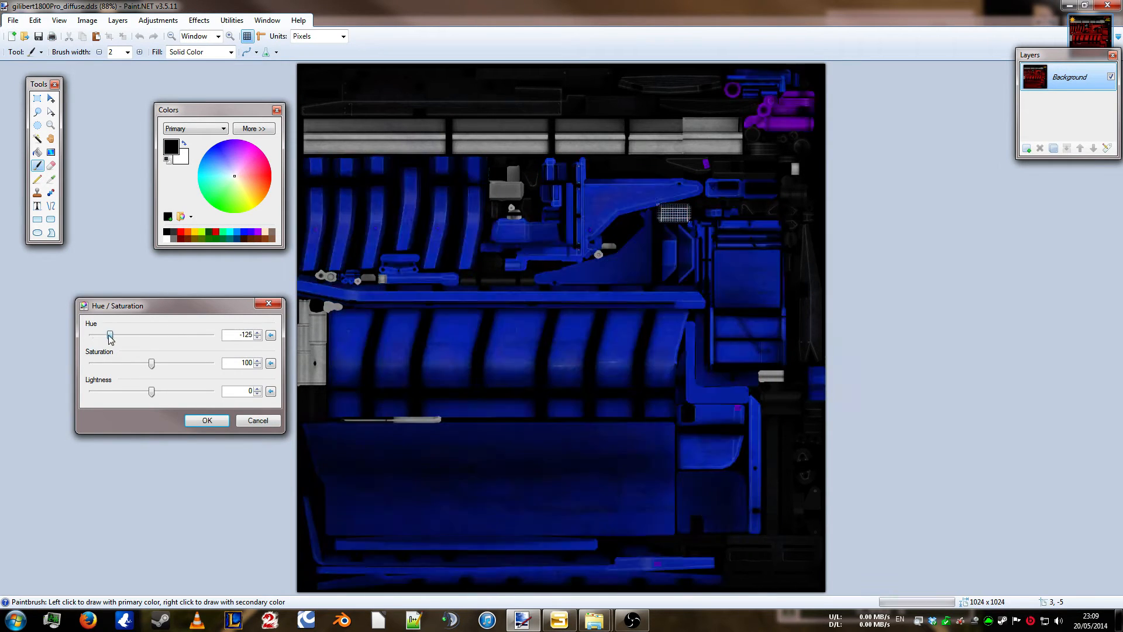
{"action": "left_click_drag", "start_coordinate": [109, 334], "coordinate": [190, 335]}
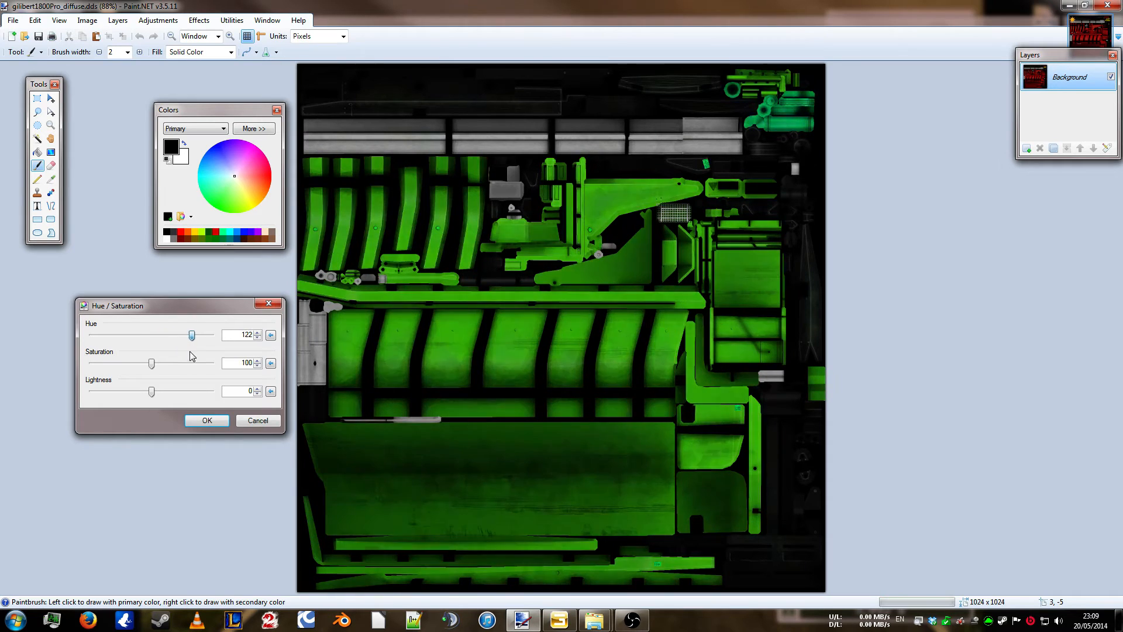
{"action": "left_click_drag", "start_coordinate": [183, 334], "coordinate": [210, 334]}
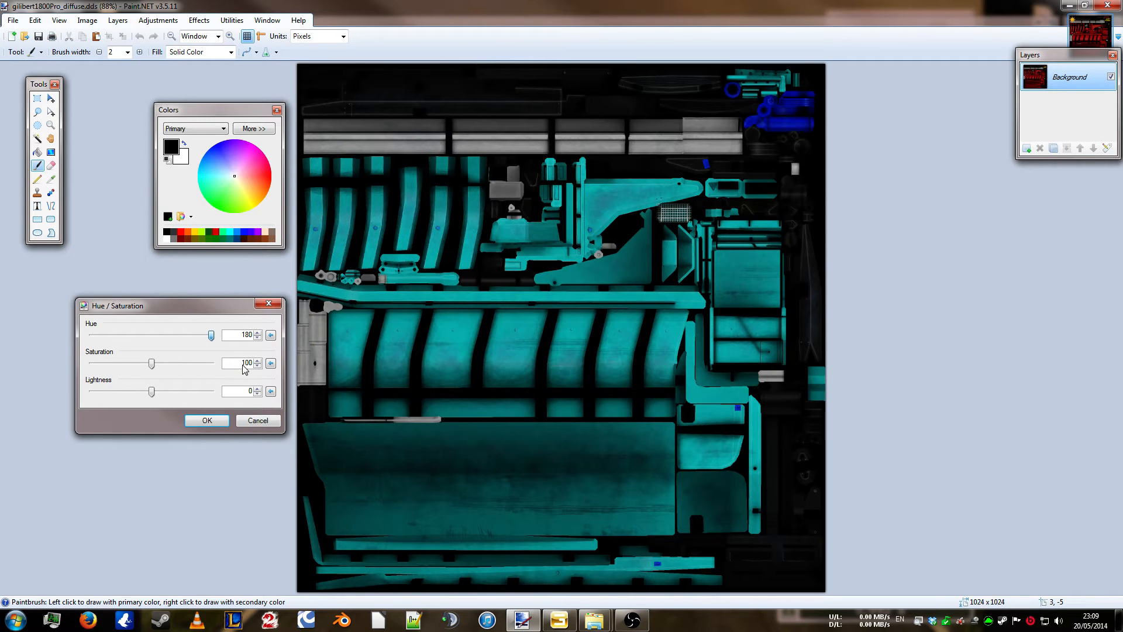
{"action": "left_click_drag", "start_coordinate": [210, 335], "coordinate": [179, 335]}
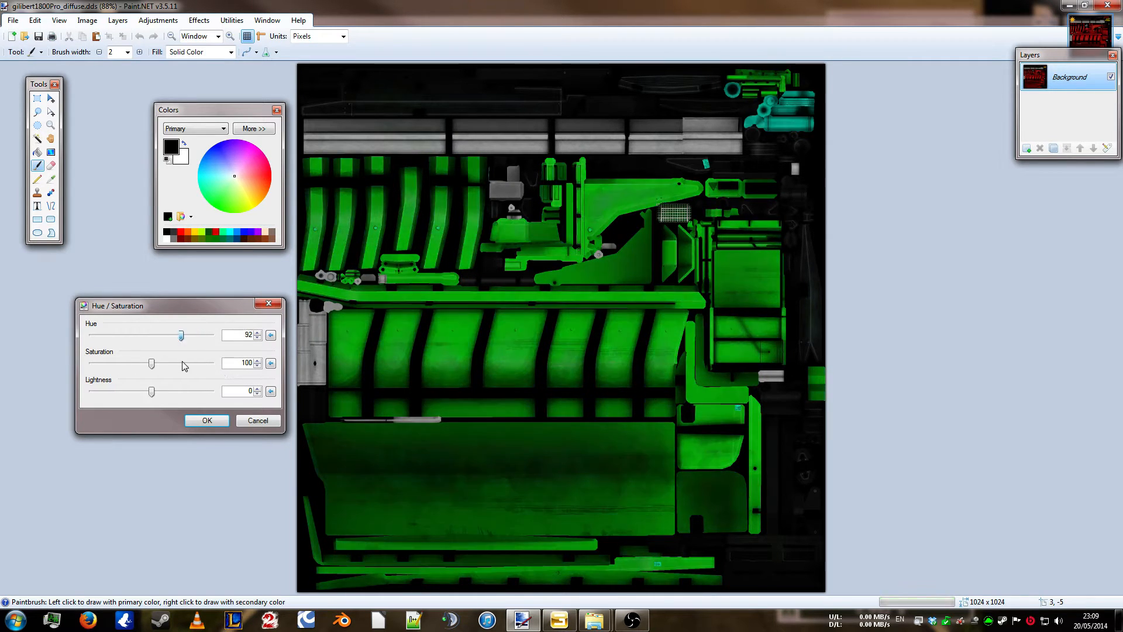
{"action": "left_click_drag", "start_coordinate": [180, 335], "coordinate": [130, 335]}
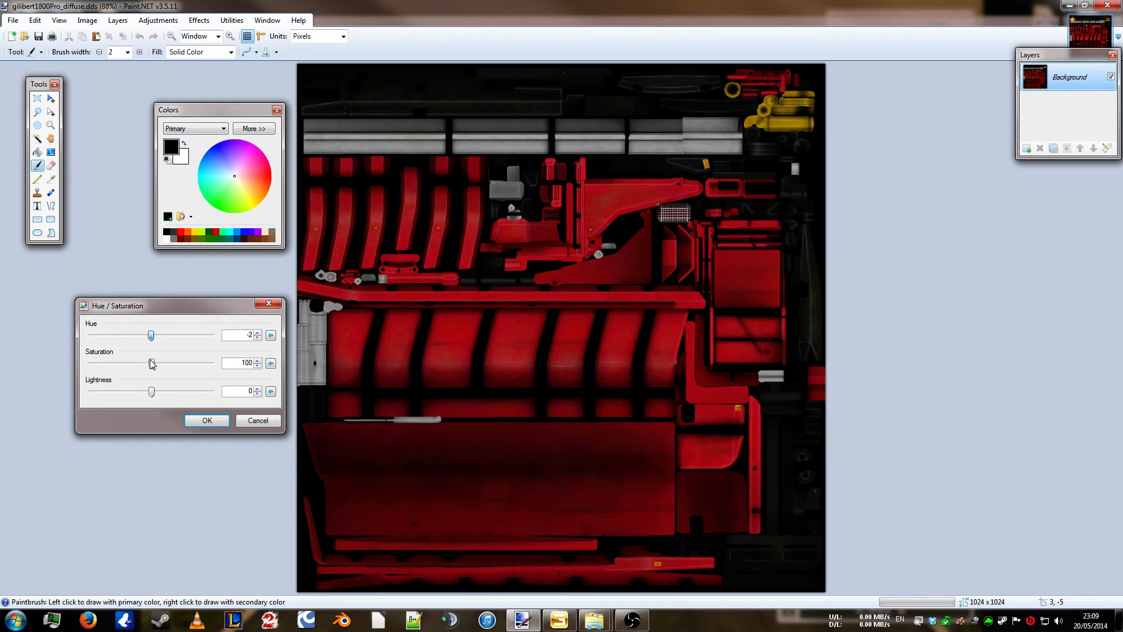
{"action": "left_click_drag", "start_coordinate": [130, 335], "coordinate": [152, 335]}
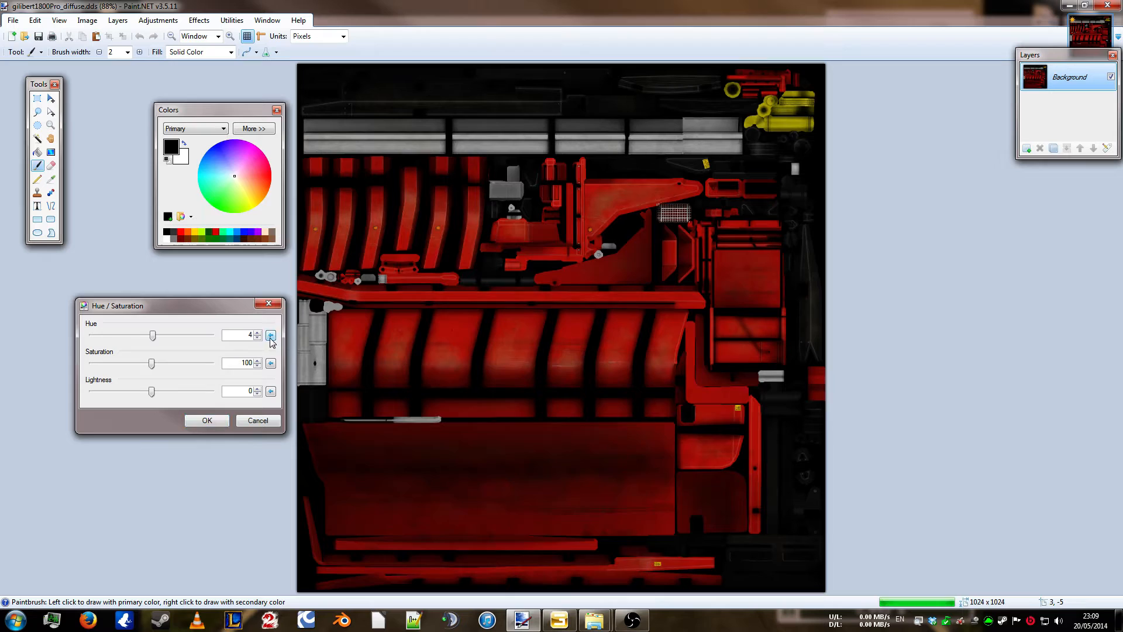
{"action": "left_click", "coordinate": [270, 338]}
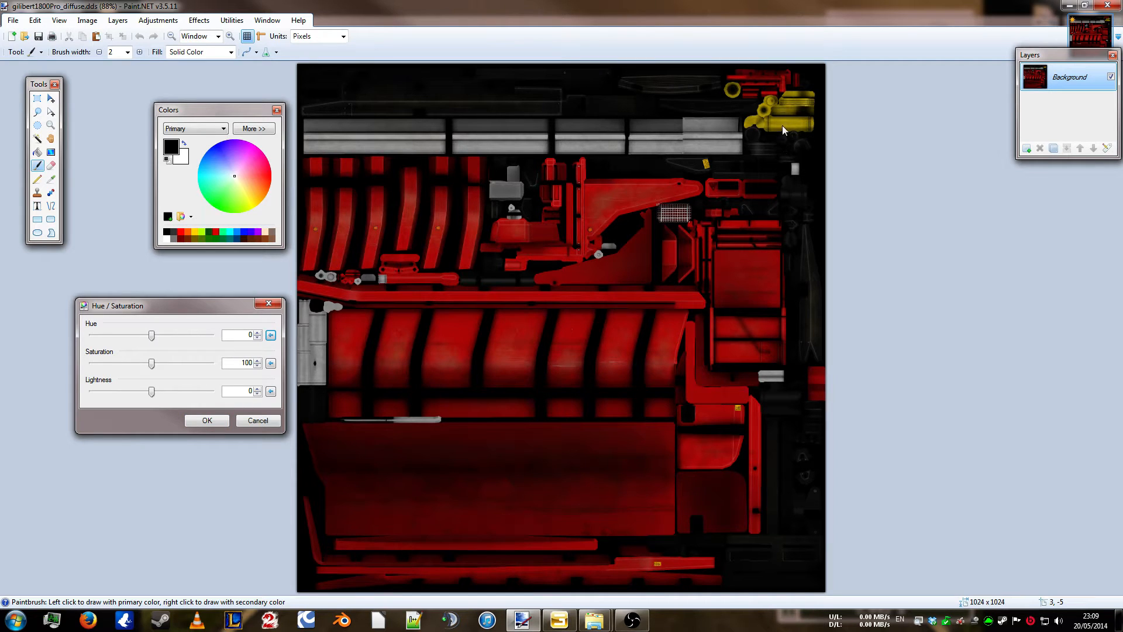
{"action": "mouse_move", "coordinate": [737, 408]}
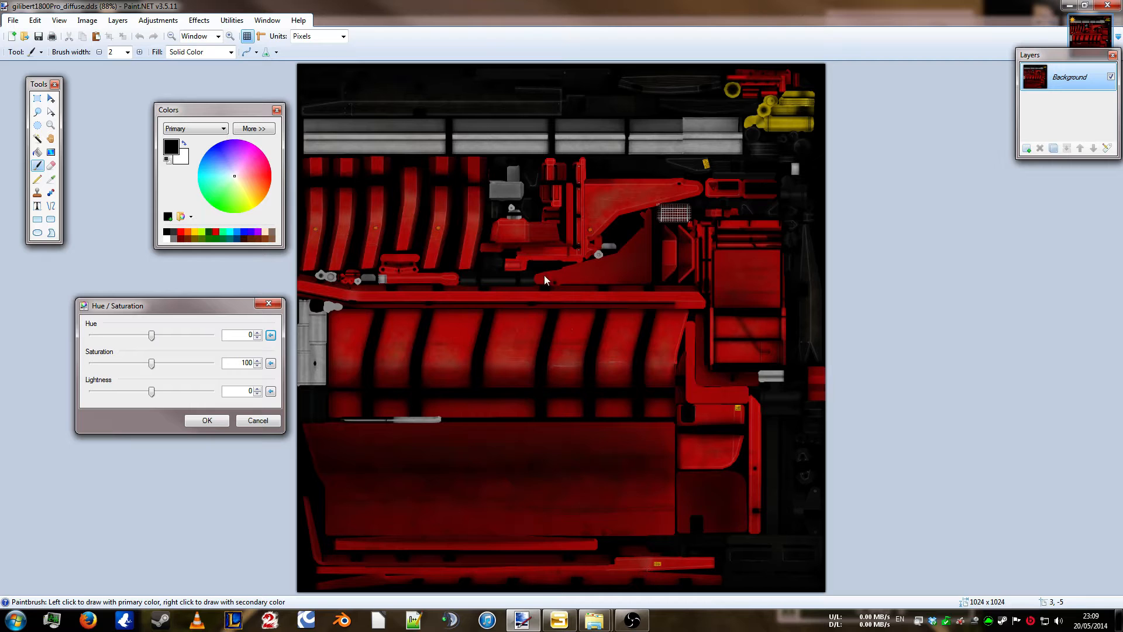
{"action": "mouse_move", "coordinate": [558, 341]}
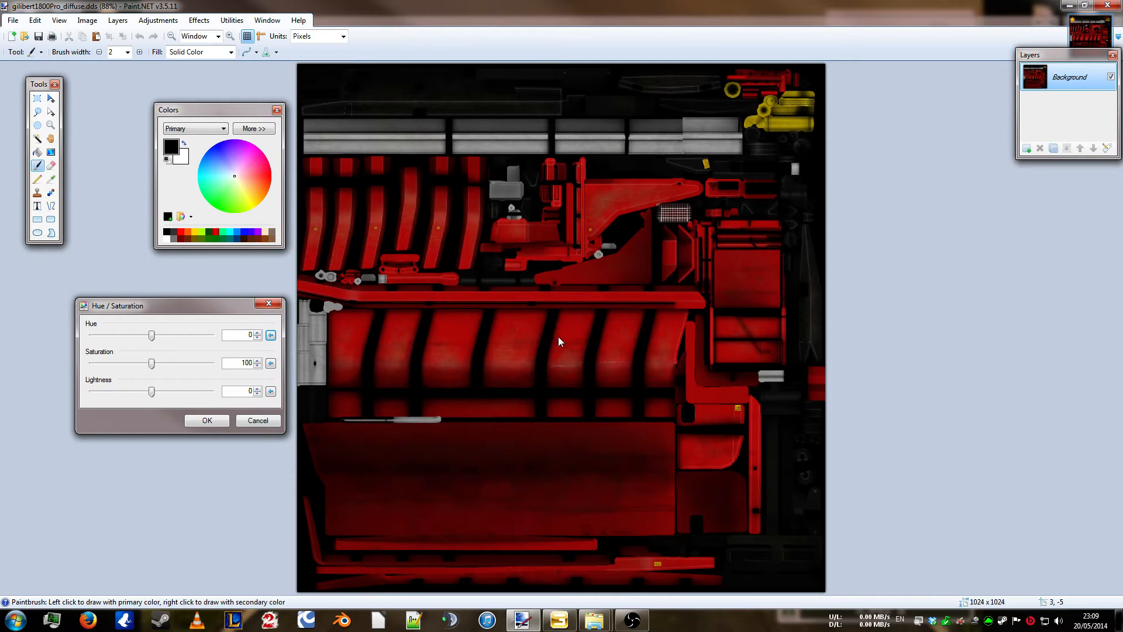
{"action": "mouse_move", "coordinate": [405, 248]}
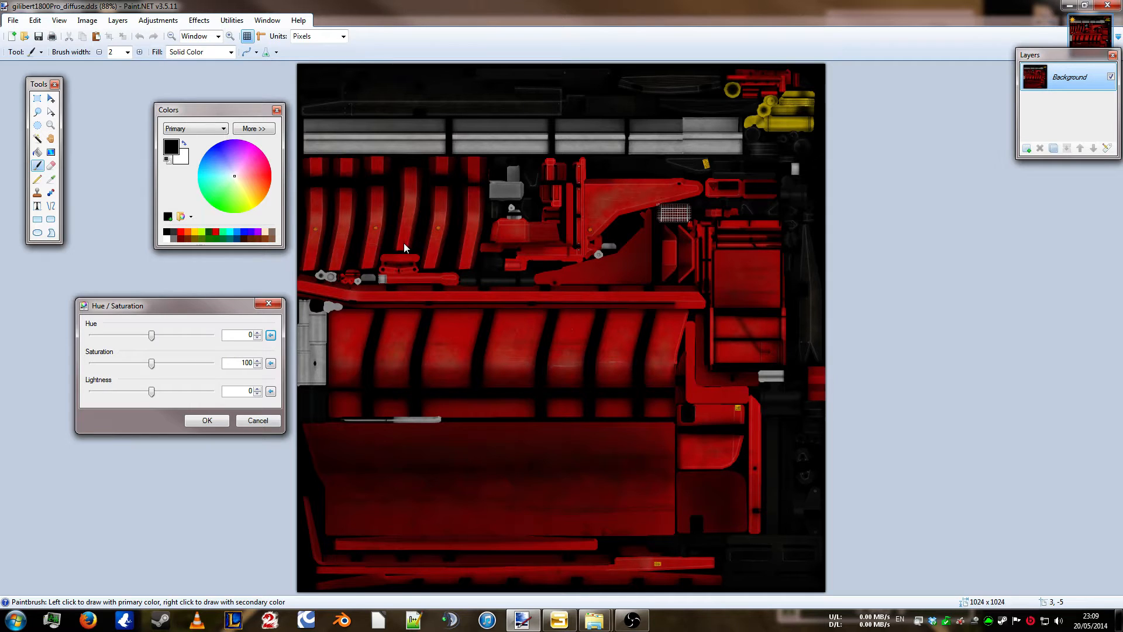
- Cancel the hue adjustment, zoom in, and lasso the small yellow plate
{"action": "left_click", "coordinate": [256, 420]}
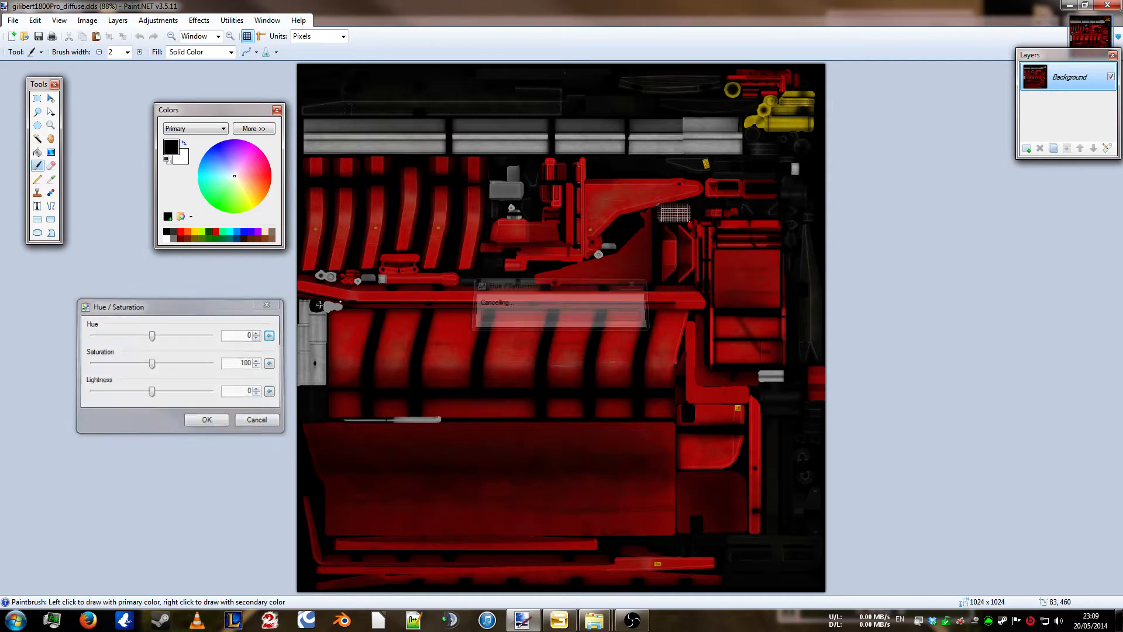
{"action": "left_click", "coordinate": [256, 418]}
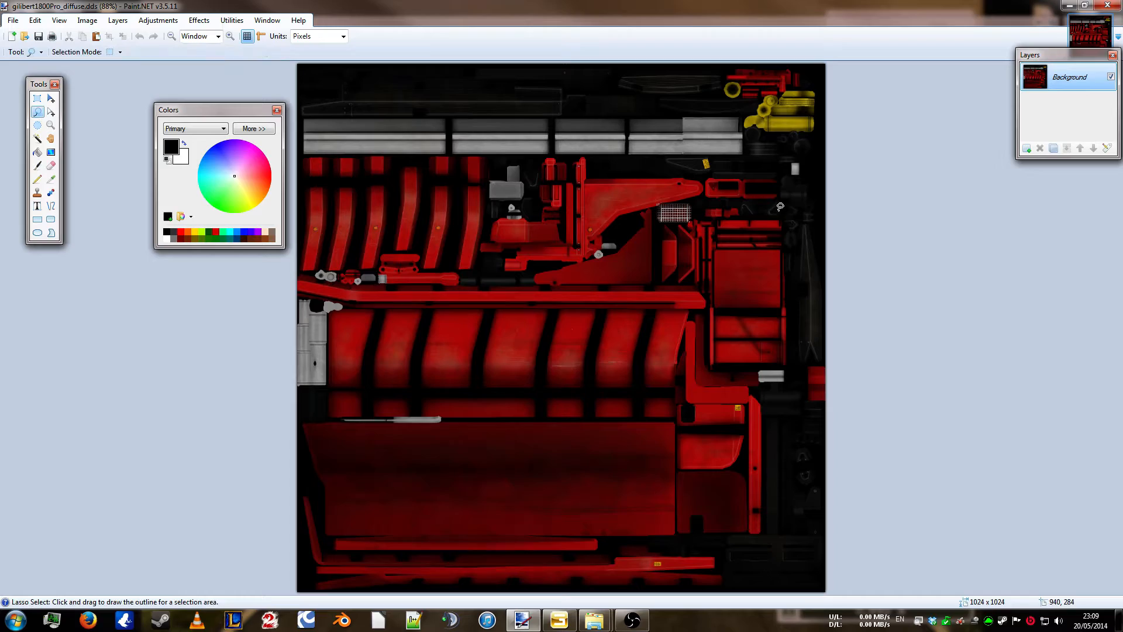
{"action": "left_click", "coordinate": [230, 36]}
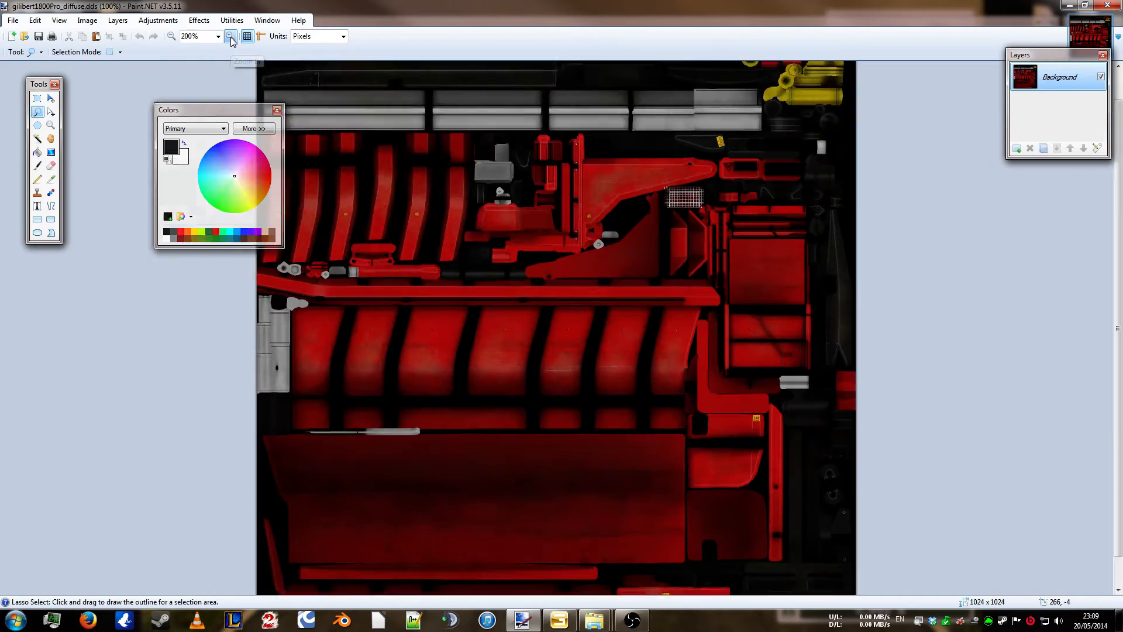
{"action": "left_click", "coordinate": [231, 36]}
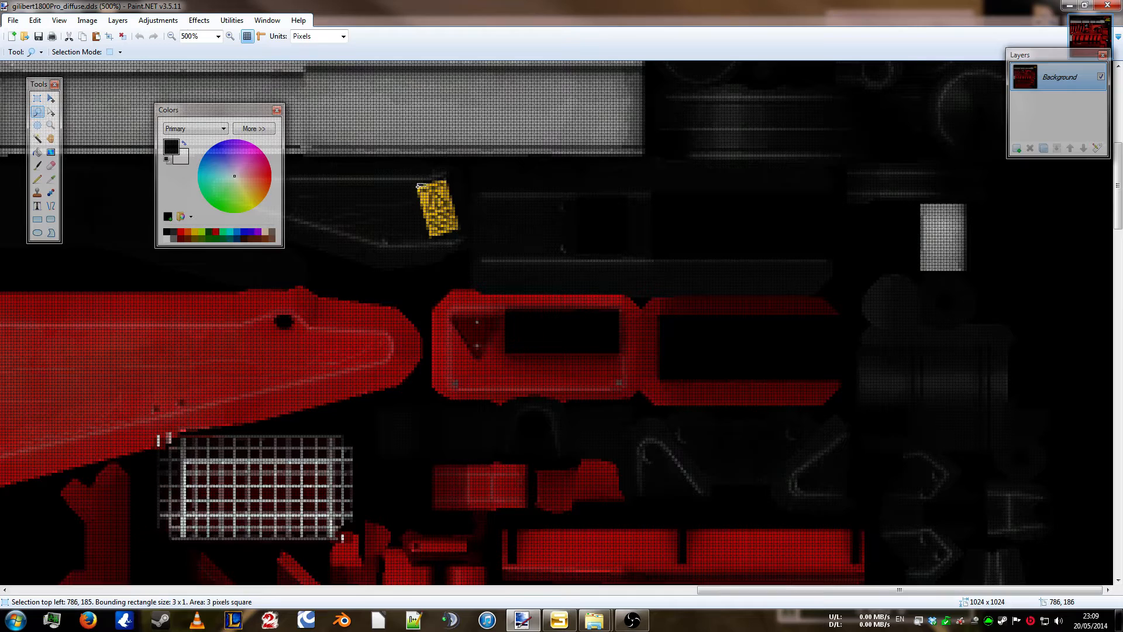
{"action": "left_click_drag", "start_coordinate": [419, 188], "coordinate": [430, 214]}
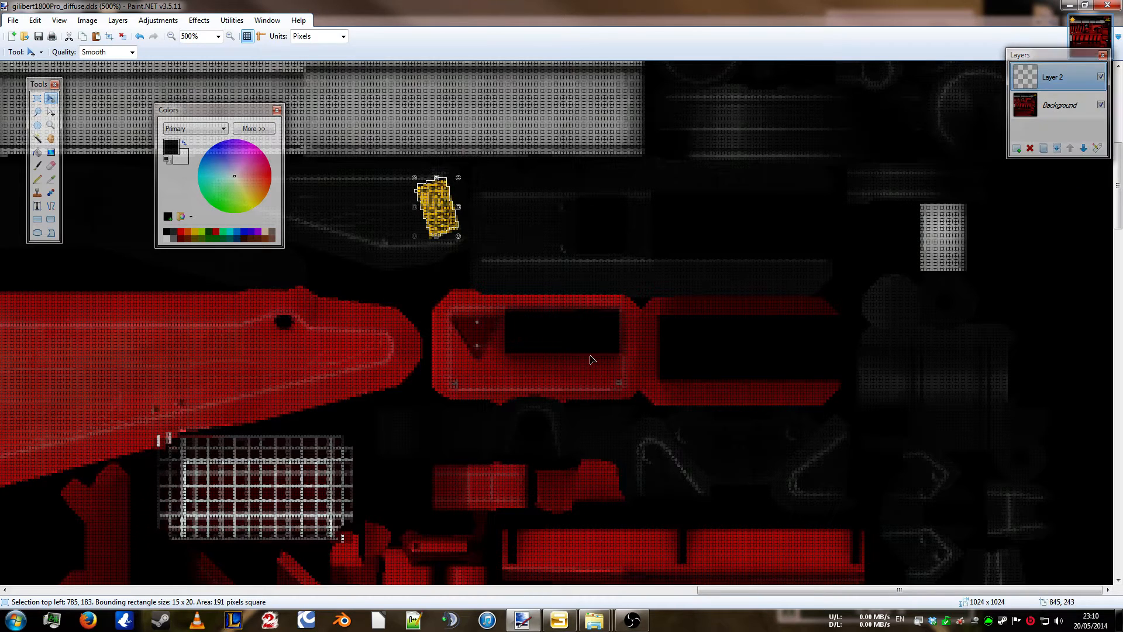
{"action": "mouse_move", "coordinate": [381, 581]}
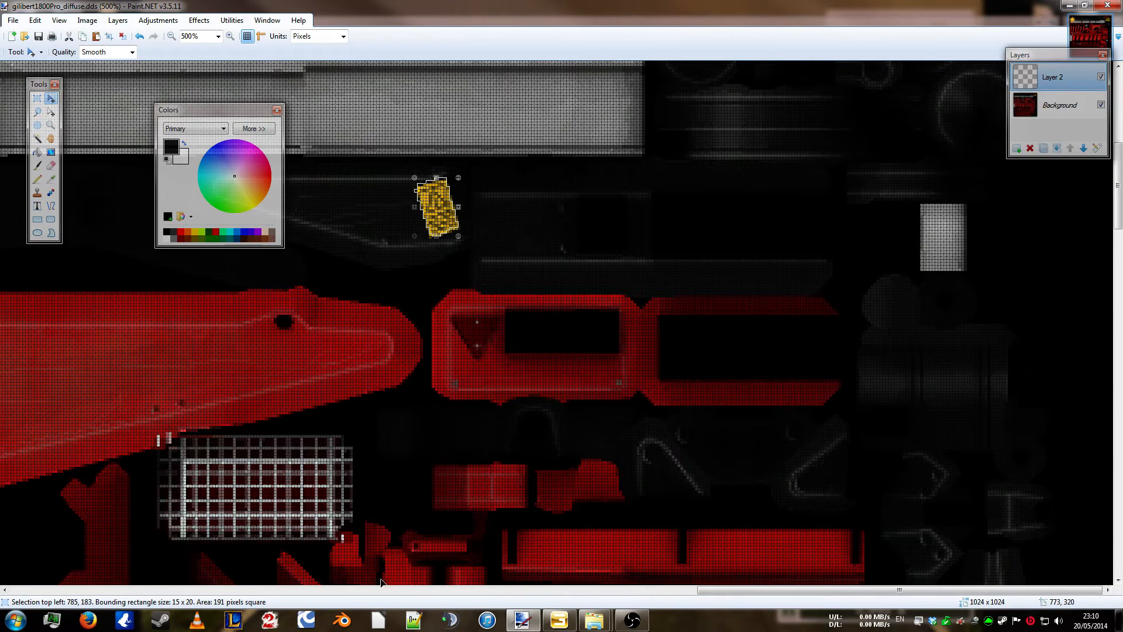
{"action": "mouse_move", "coordinate": [1030, 432]}
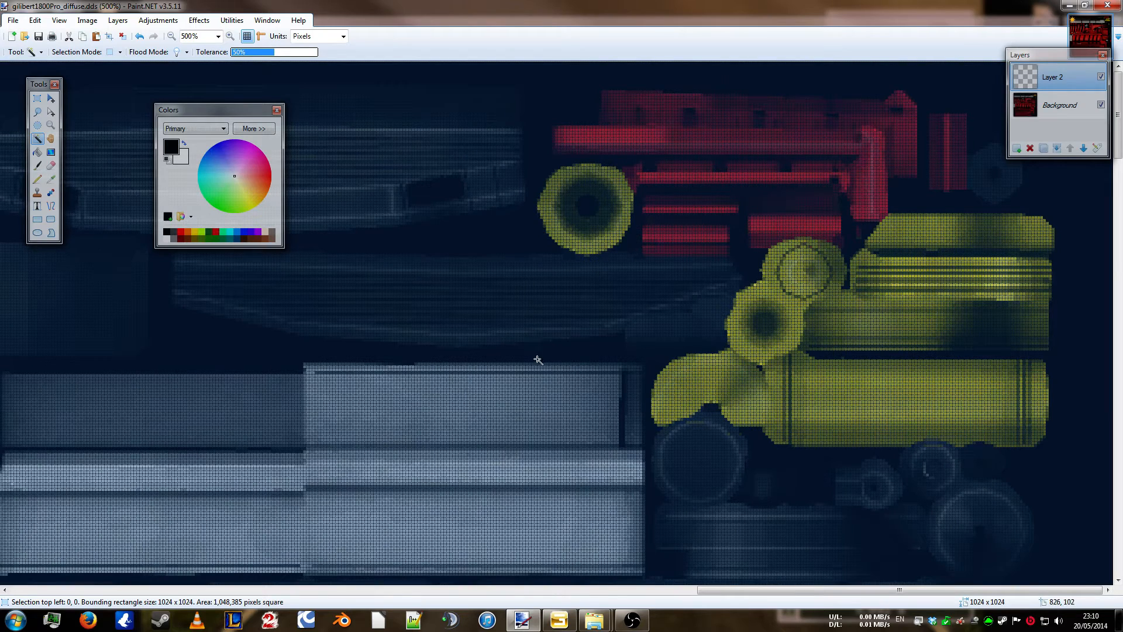
{"action": "mouse_move", "coordinate": [493, 427]}
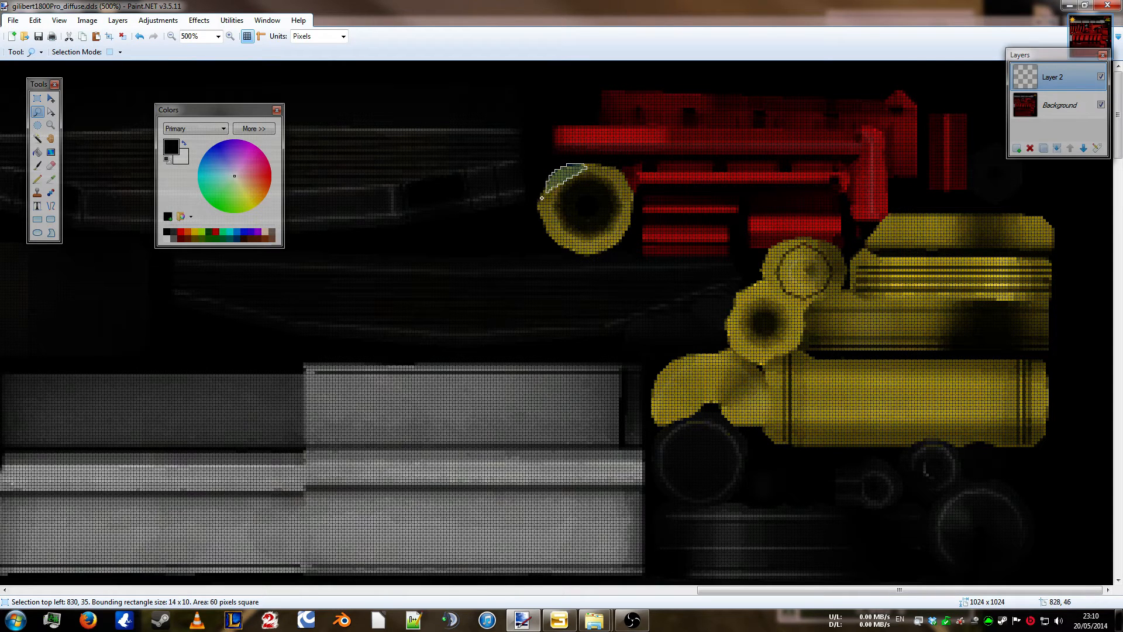
- Lasso the yellow ring and select the Background layer
{"action": "left_click_drag", "start_coordinate": [566, 172], "coordinate": [548, 232]}
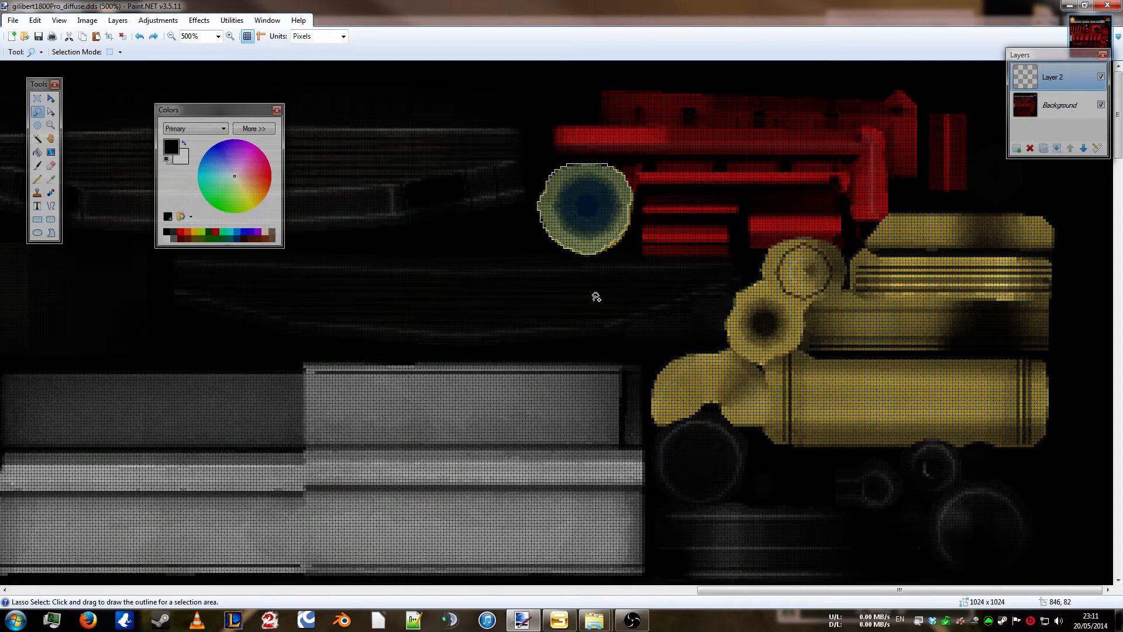
{"action": "left_click", "coordinate": [1059, 104]}
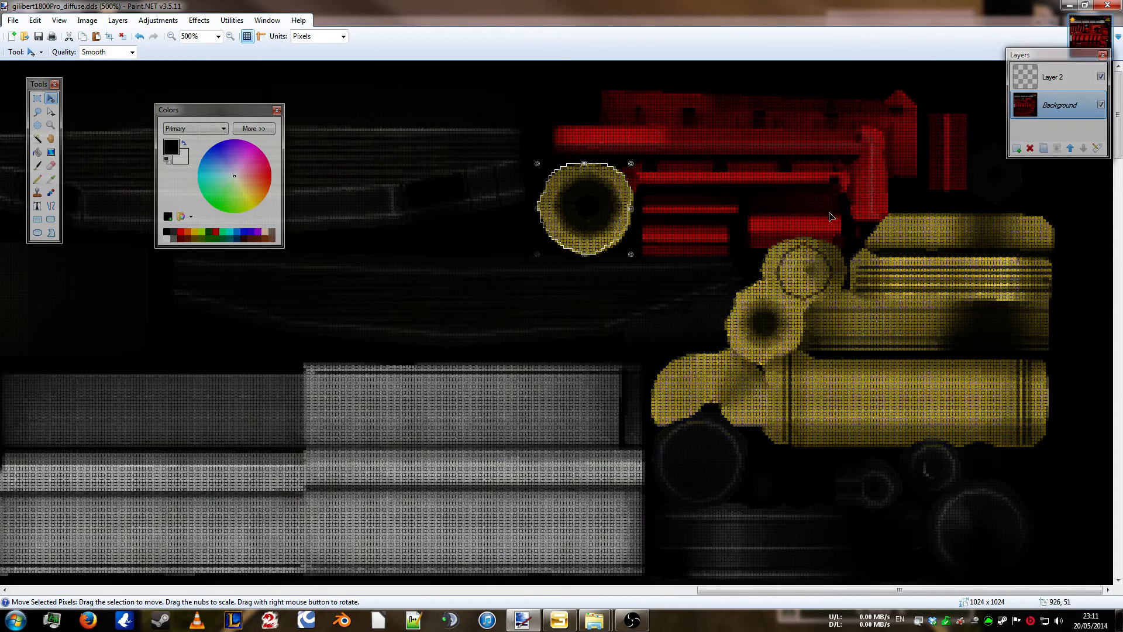
{"action": "mouse_move", "coordinate": [742, 358]}
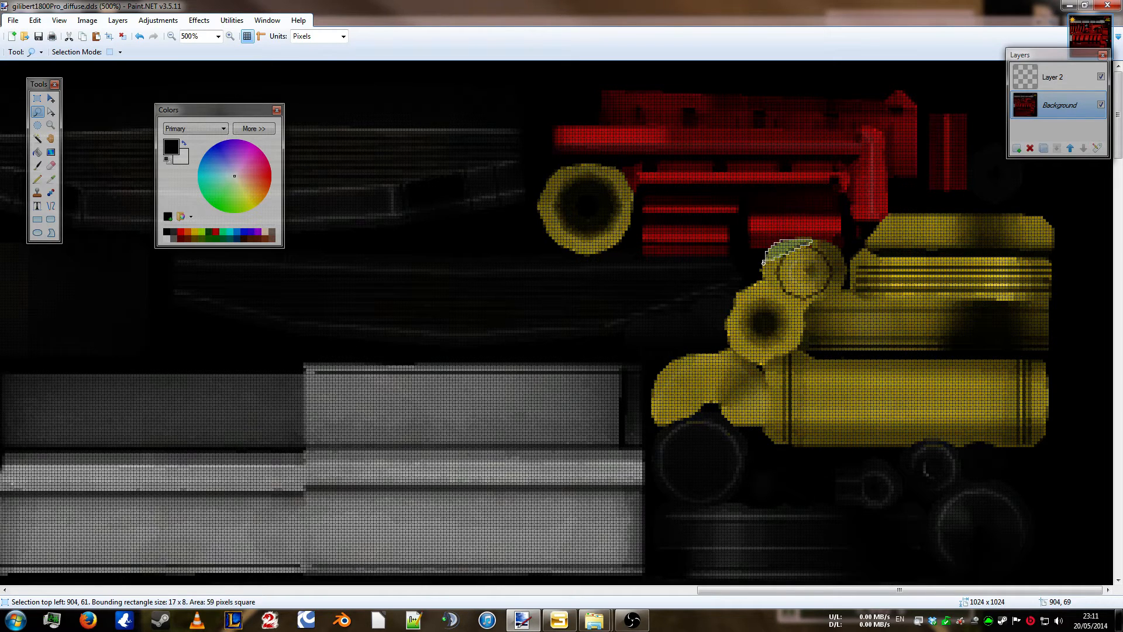
- Lasso around the large yellow drawbar and cylinder assembly until fully enclosed
{"action": "left_click_drag", "start_coordinate": [763, 262], "coordinate": [751, 284]}
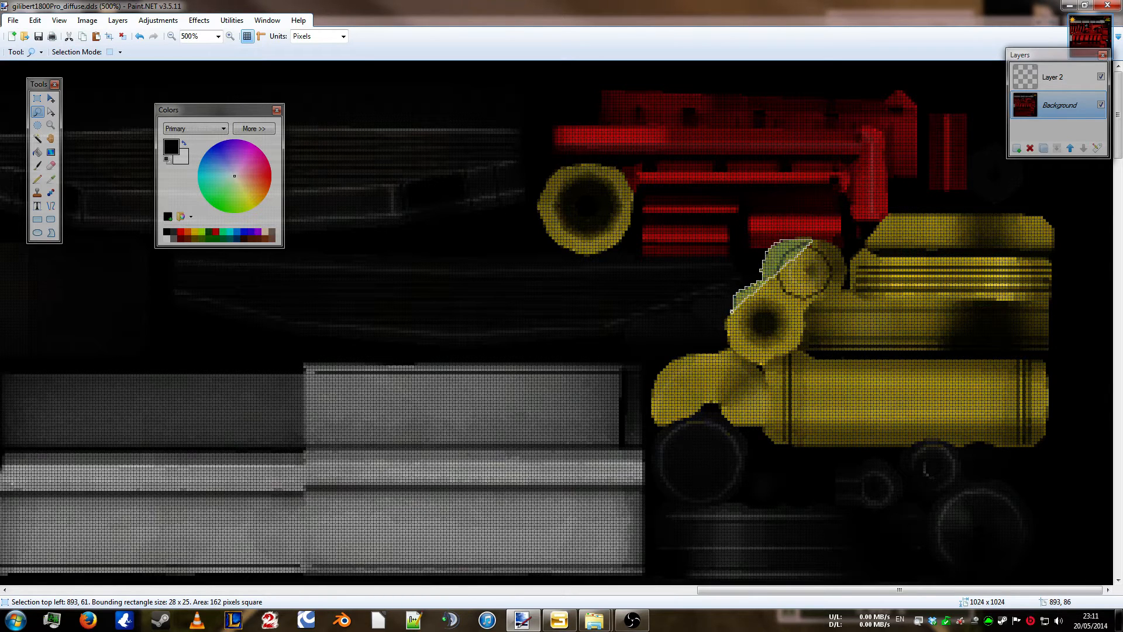
{"action": "left_click_drag", "start_coordinate": [810, 246], "coordinate": [727, 340]}
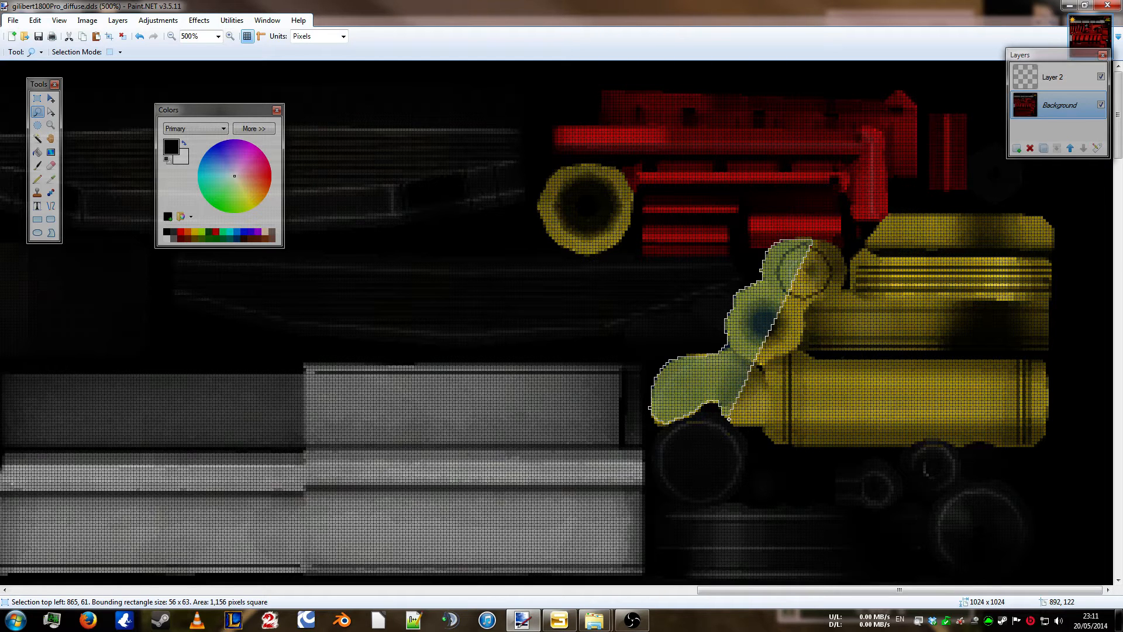
{"action": "left_click_drag", "start_coordinate": [813, 249], "coordinate": [763, 427]}
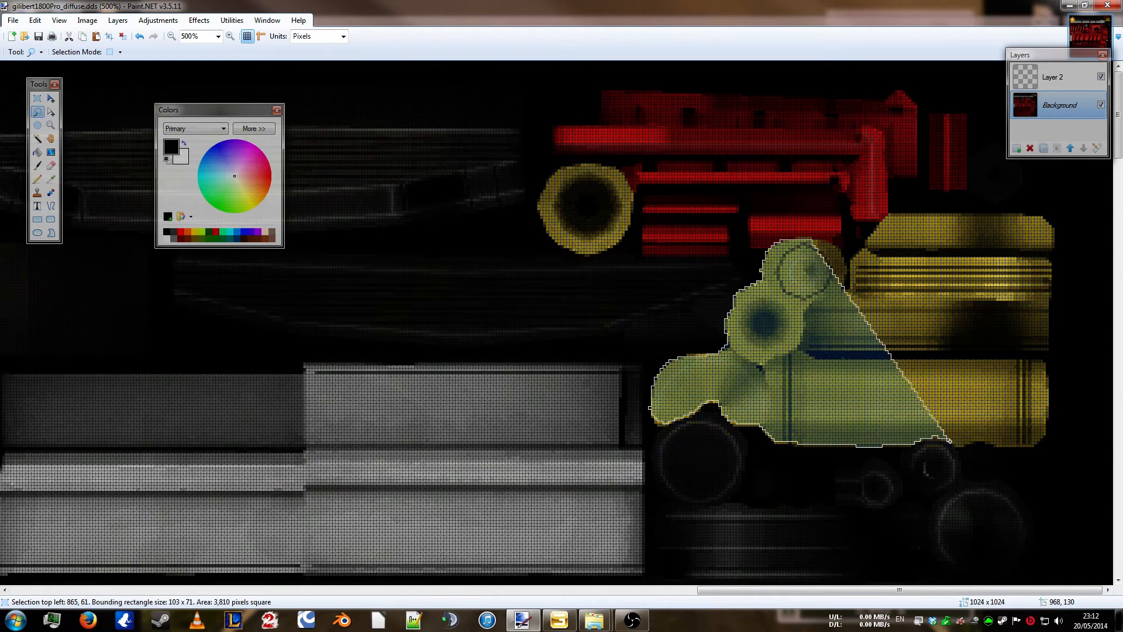
{"action": "left_click_drag", "start_coordinate": [953, 441], "coordinate": [992, 444]}
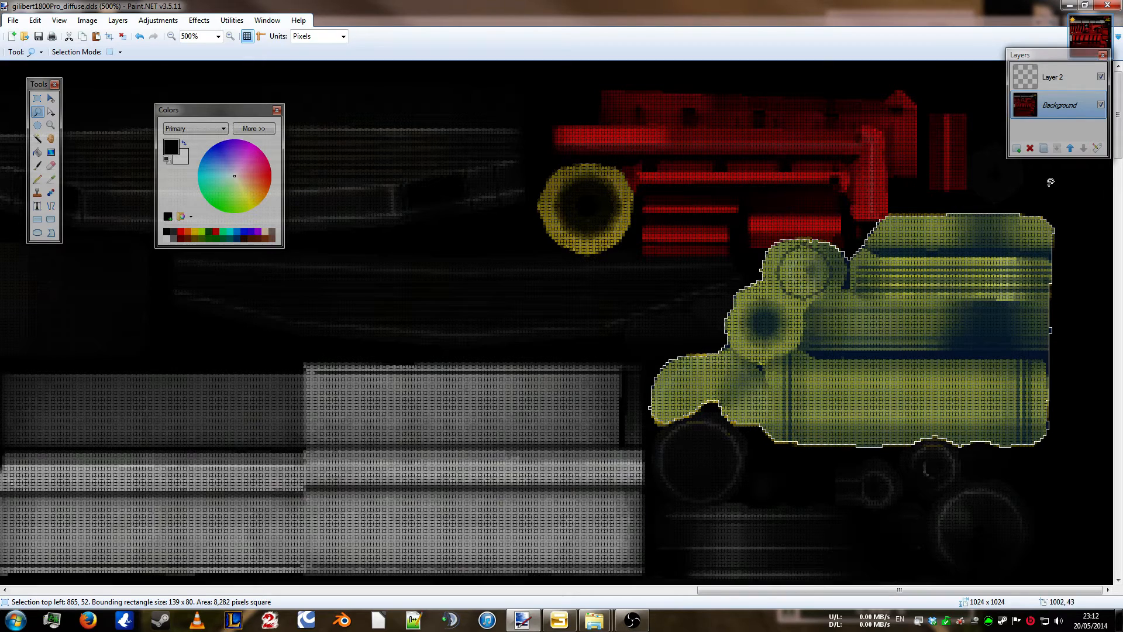
{"action": "left_click", "coordinate": [157, 19]}
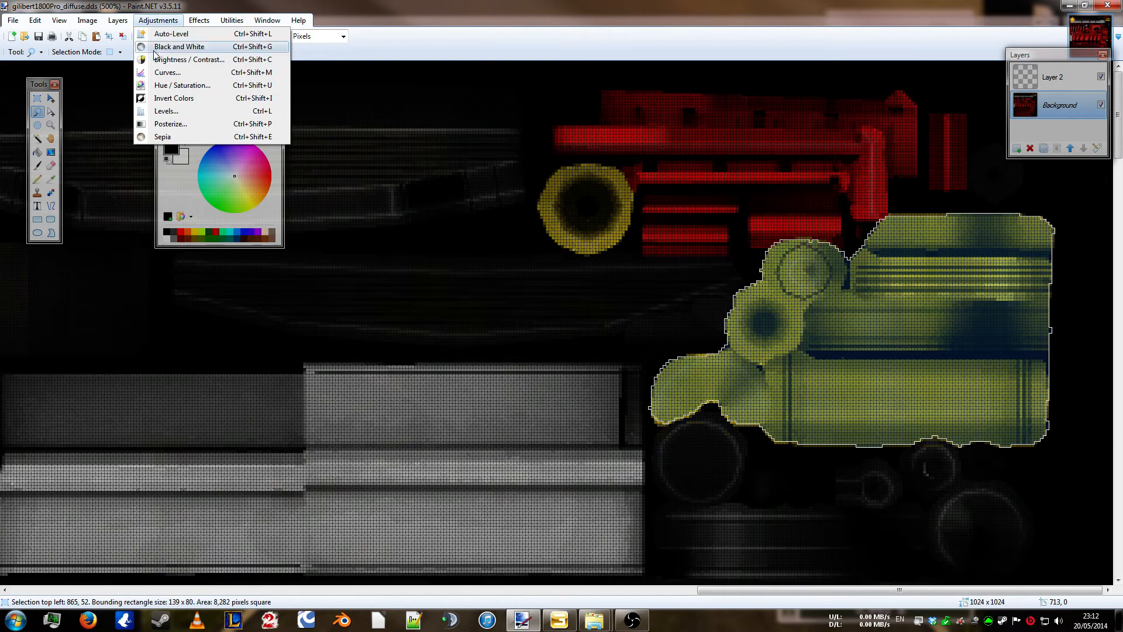
{"action": "left_click", "coordinate": [183, 86]}
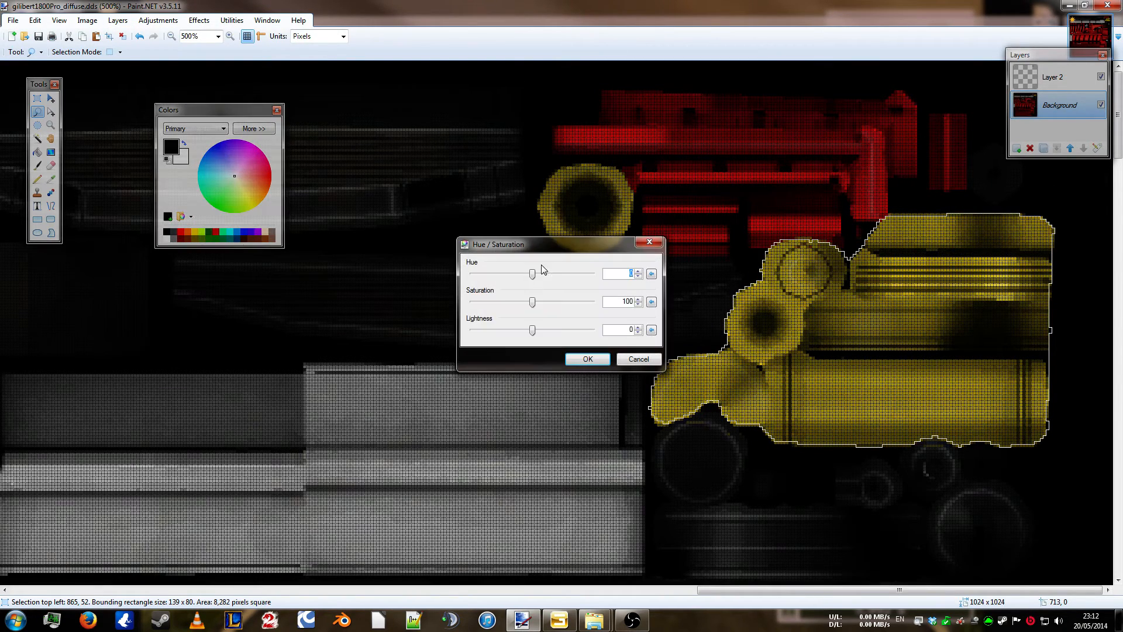
{"action": "left_click_drag", "start_coordinate": [533, 274], "coordinate": [472, 275]}
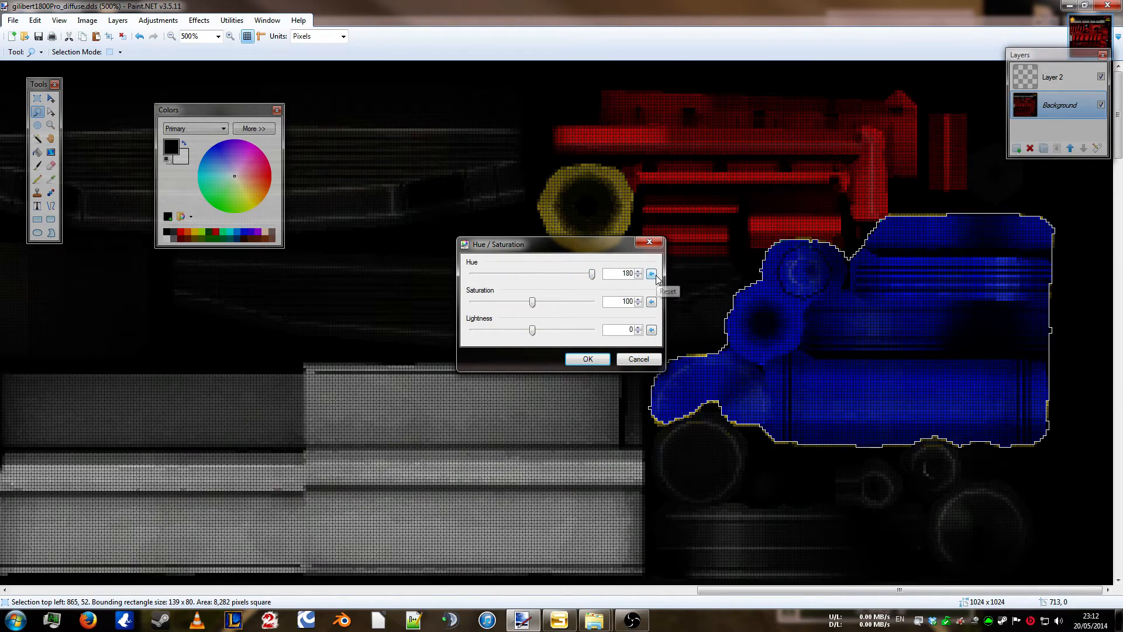
{"action": "left_click", "coordinate": [586, 358]}
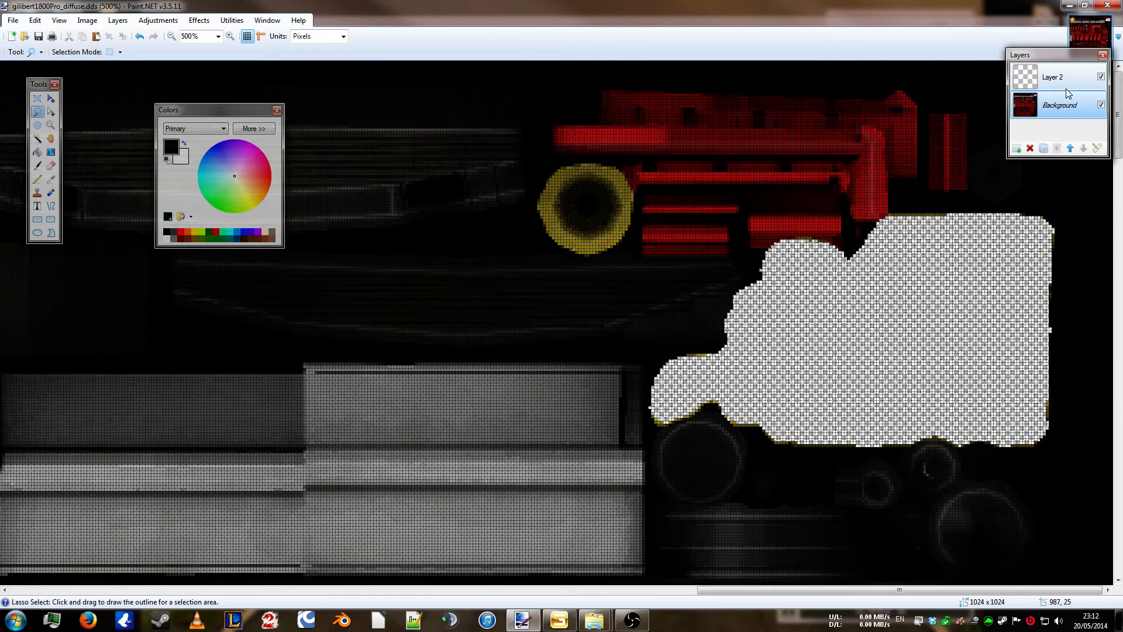
- Switch to Layer 2, return to Background, and zoom in on the small yellow label
{"action": "left_click", "coordinate": [1058, 106]}
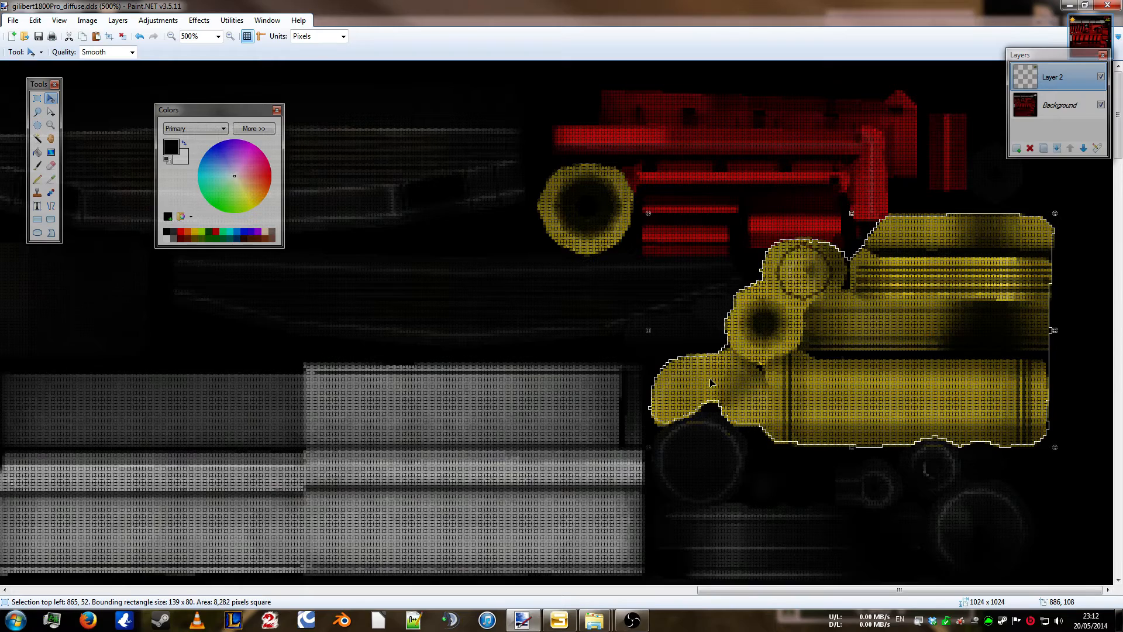
{"action": "left_click", "coordinate": [1059, 104]}
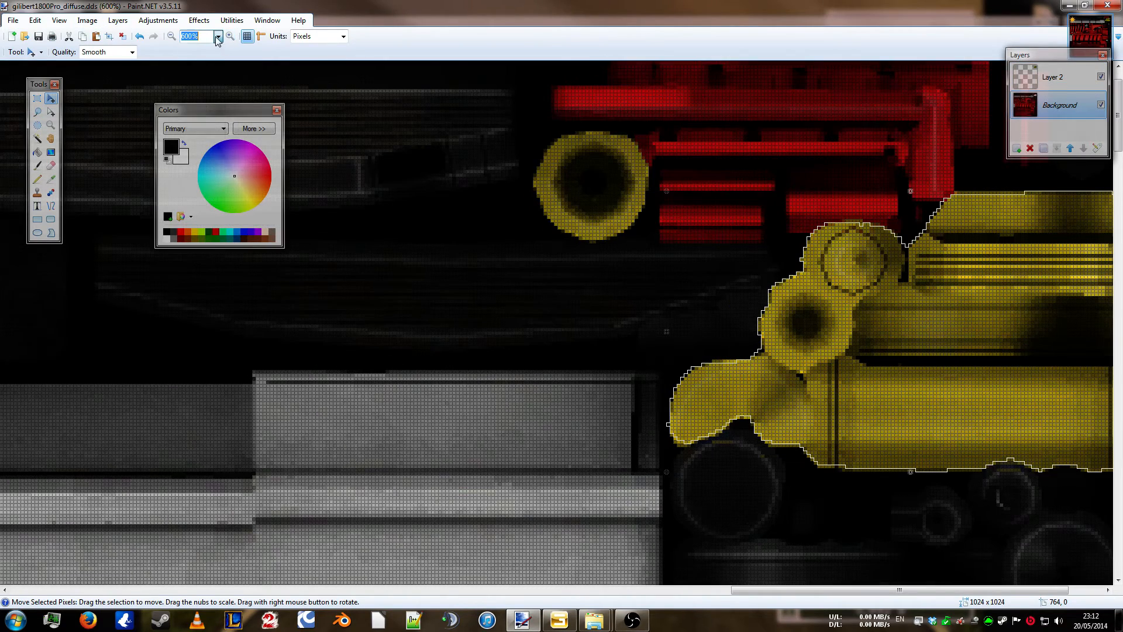
{"action": "left_click", "coordinate": [208, 36]}
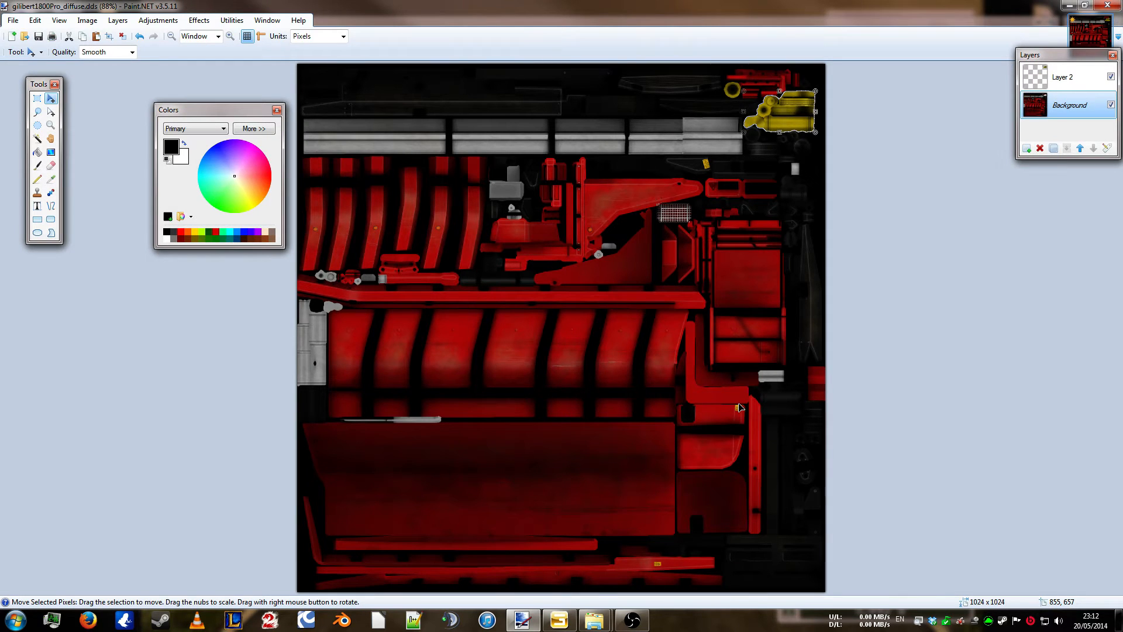
{"action": "left_click", "coordinate": [230, 37]}
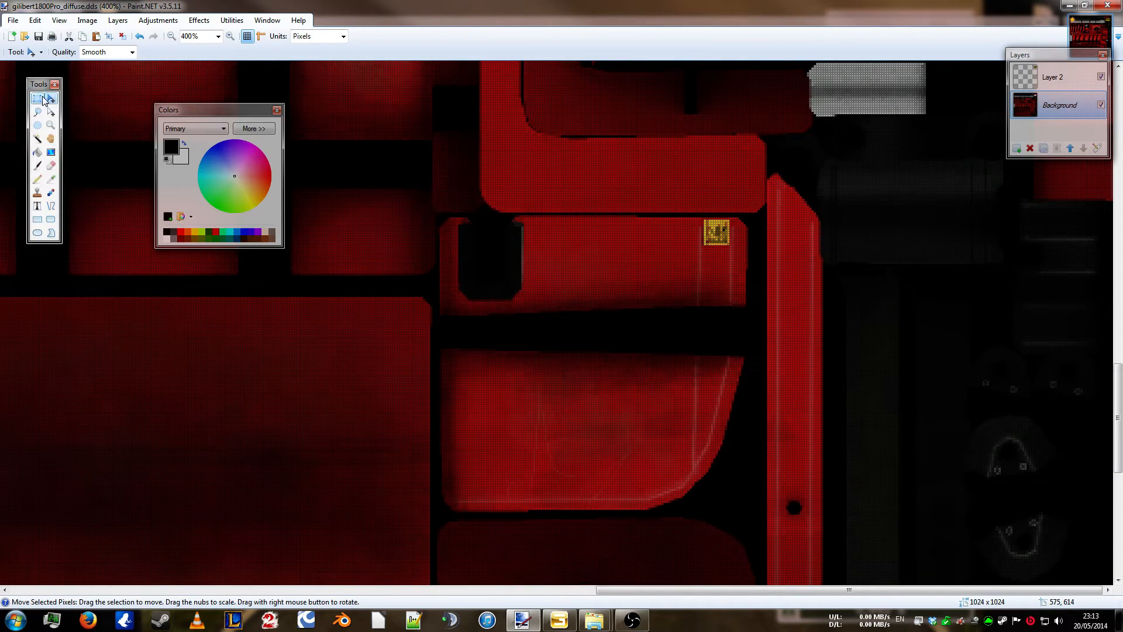
- Rectangle-select the small yellow labels on the red panel and the red bar
{"action": "left_click", "coordinate": [38, 98]}
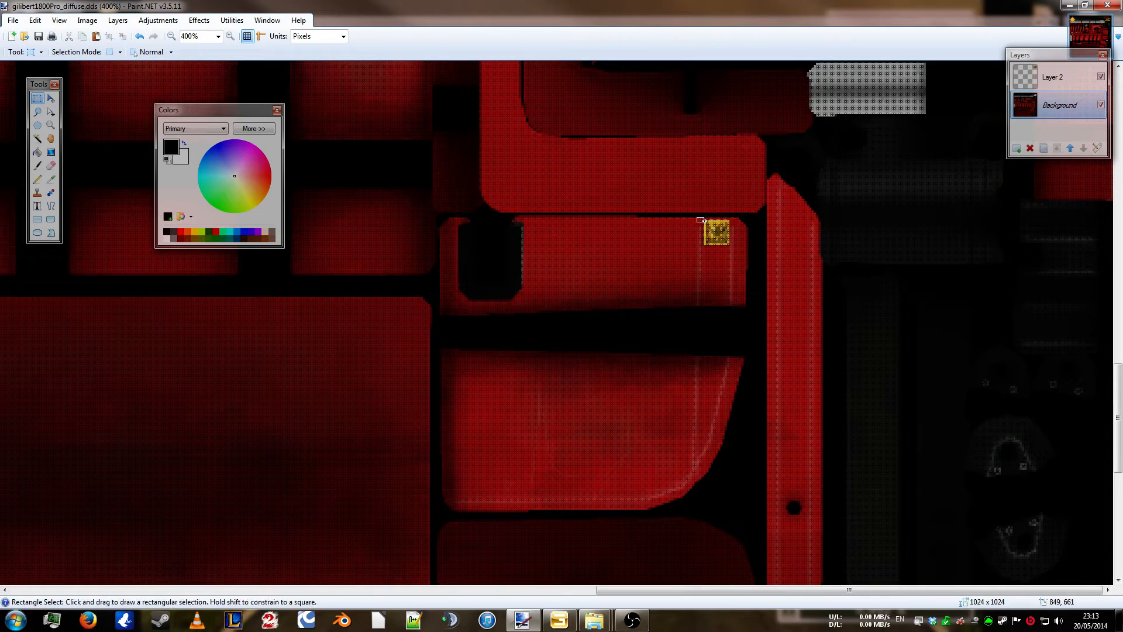
{"action": "left_click_drag", "start_coordinate": [702, 218], "coordinate": [725, 242]}
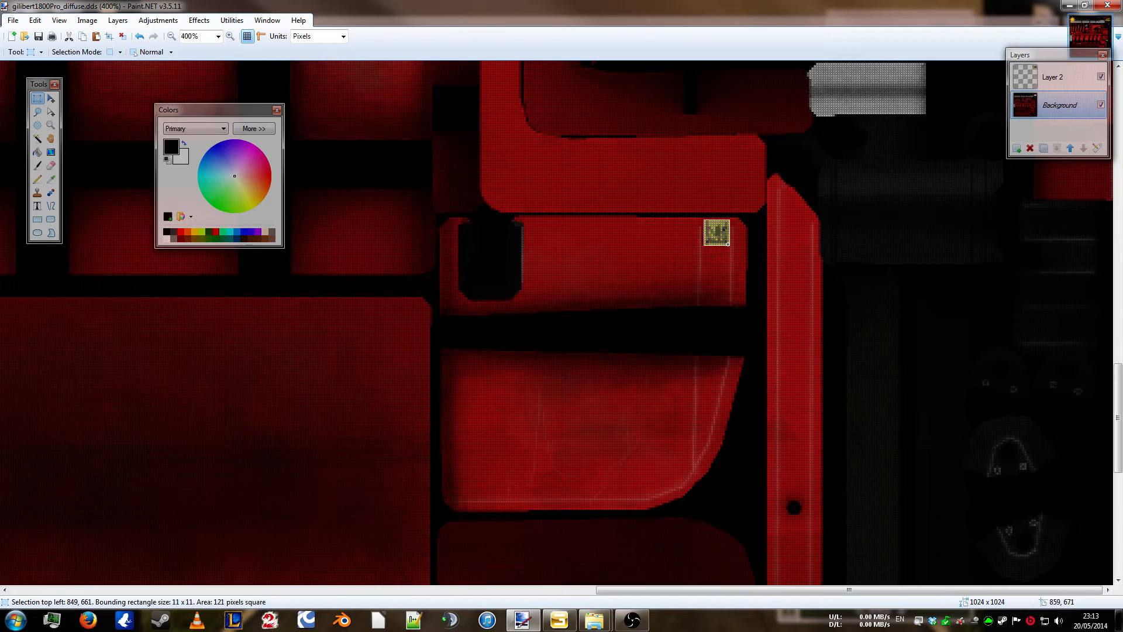
{"action": "mouse_move", "coordinate": [730, 301]}
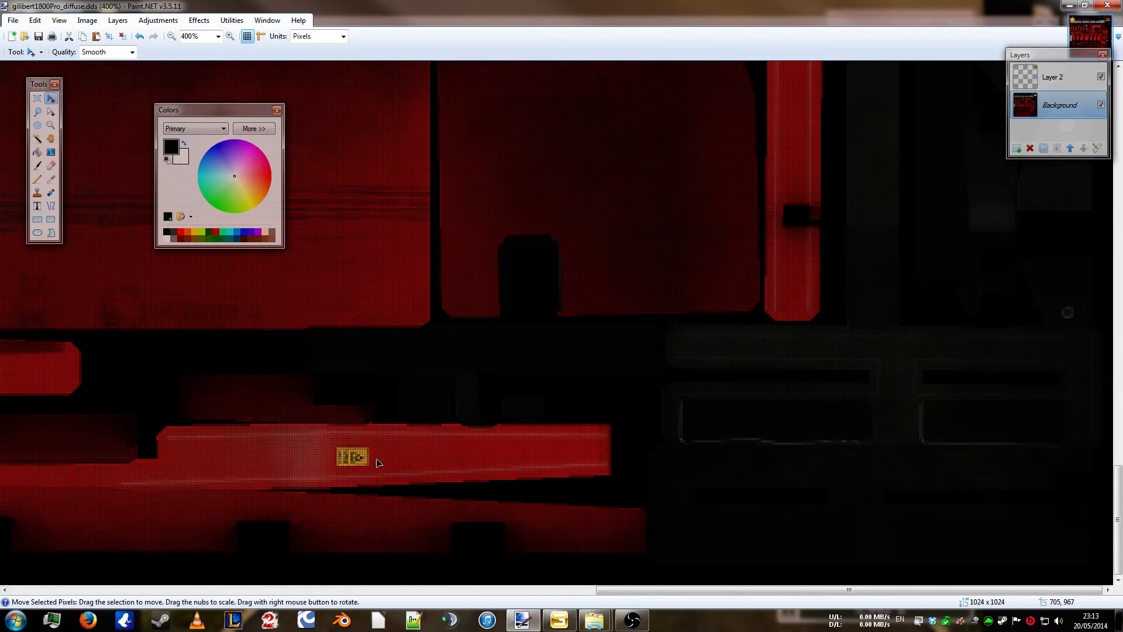
{"action": "left_click", "coordinate": [37, 98]}
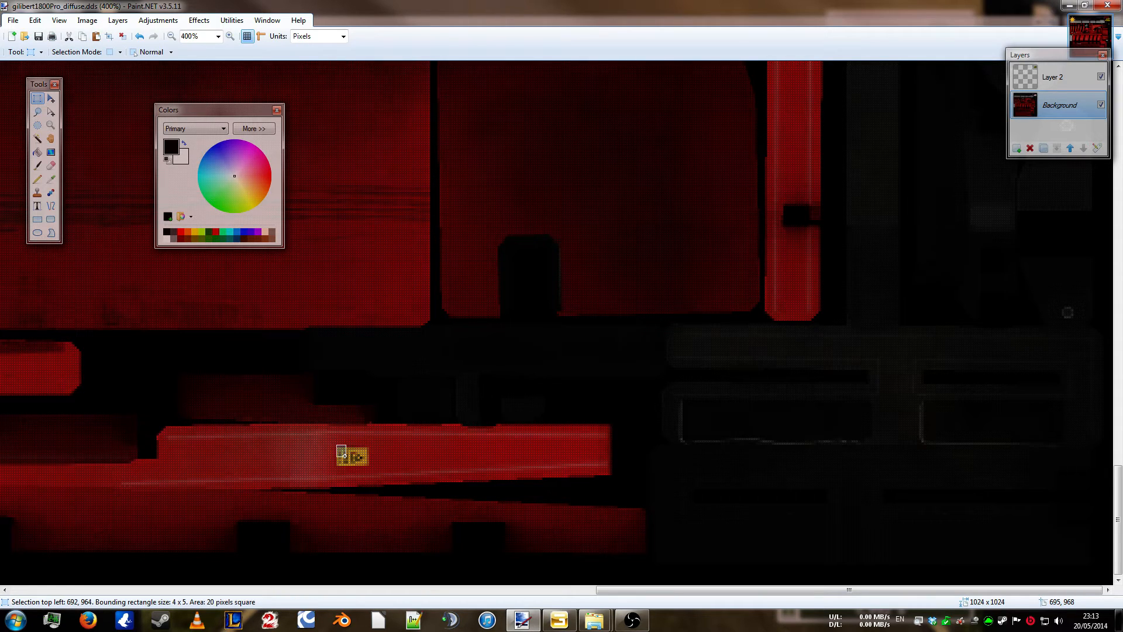
{"action": "left_click_drag", "start_coordinate": [342, 453], "coordinate": [356, 462]}
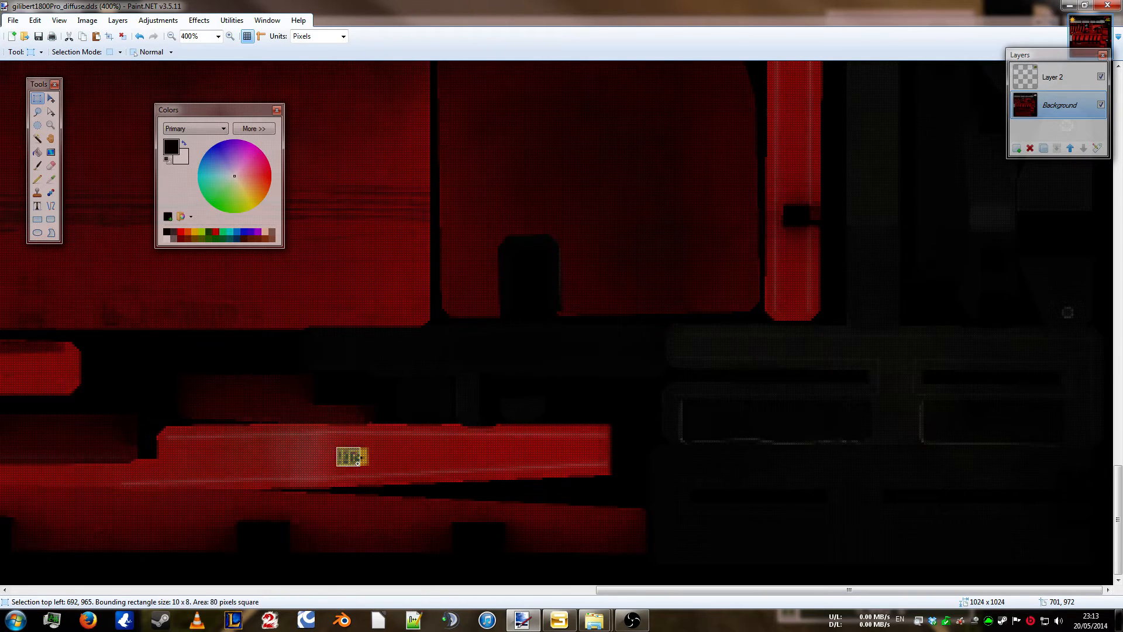
{"action": "left_click_drag", "start_coordinate": [351, 464], "coordinate": [367, 458]}
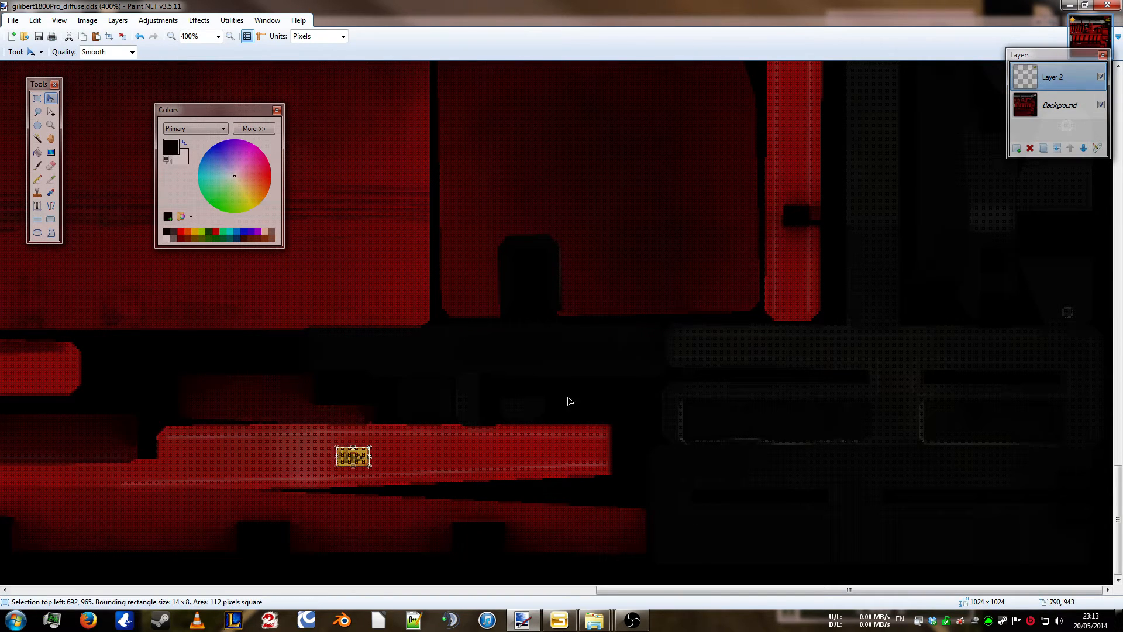
{"action": "left_click", "coordinate": [218, 36]}
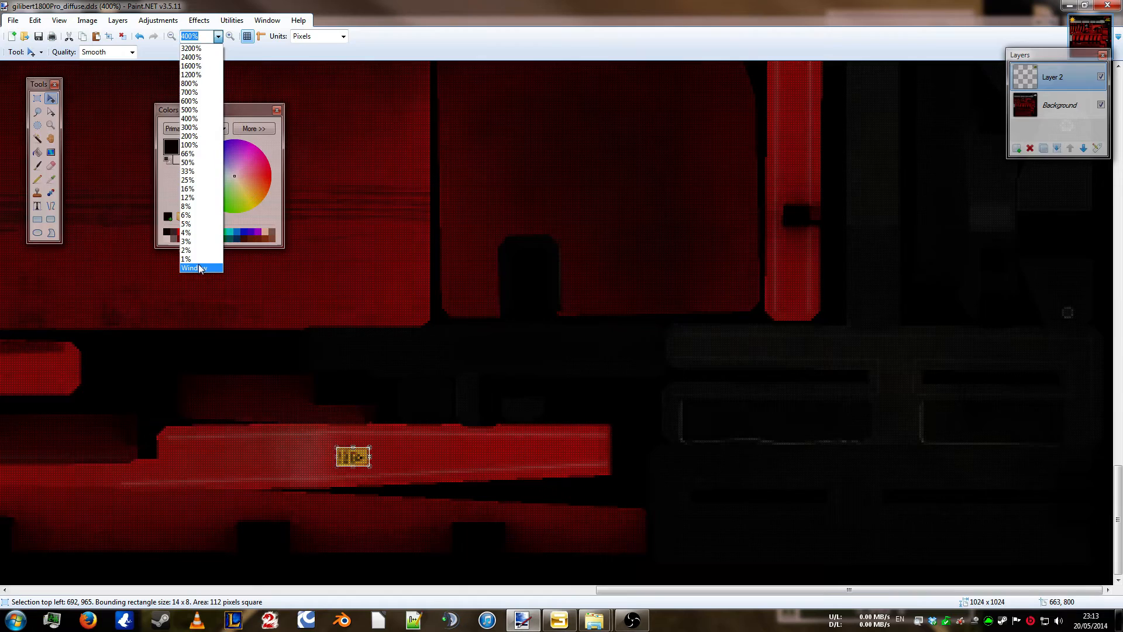
{"action": "left_click", "coordinate": [191, 268]}
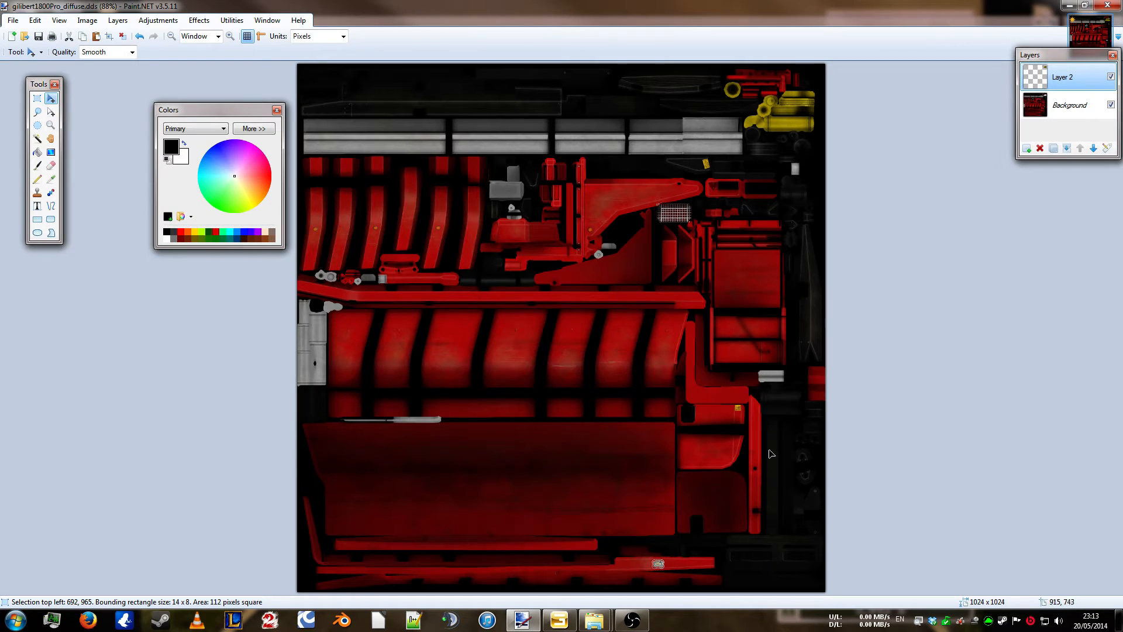
{"action": "mouse_move", "coordinate": [1017, 154]}
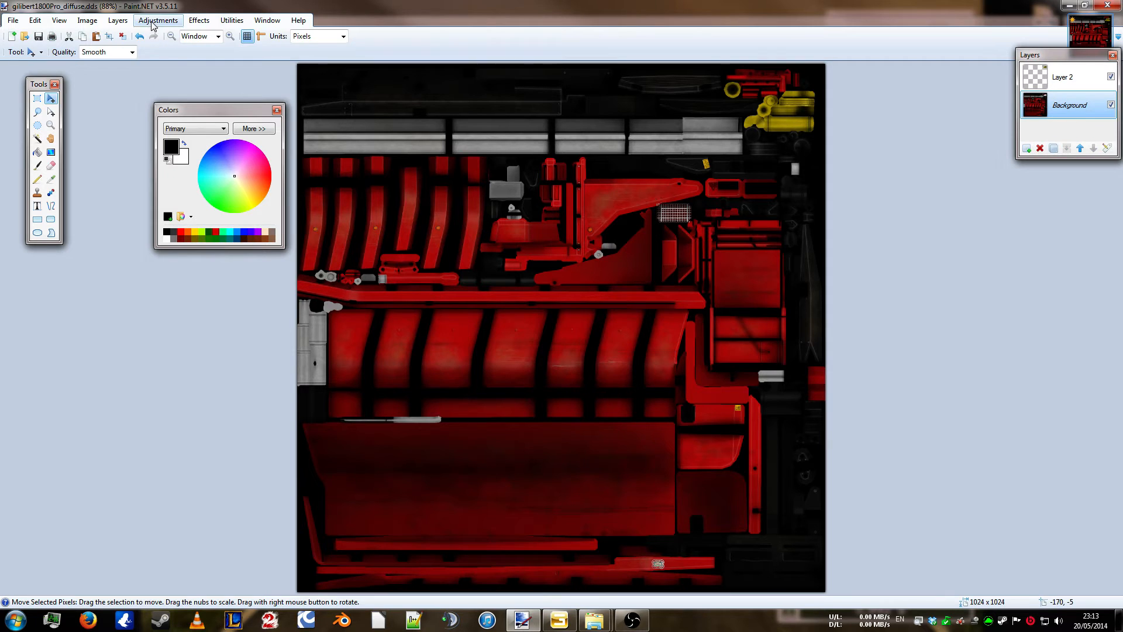
{"action": "left_click", "coordinate": [158, 19]}
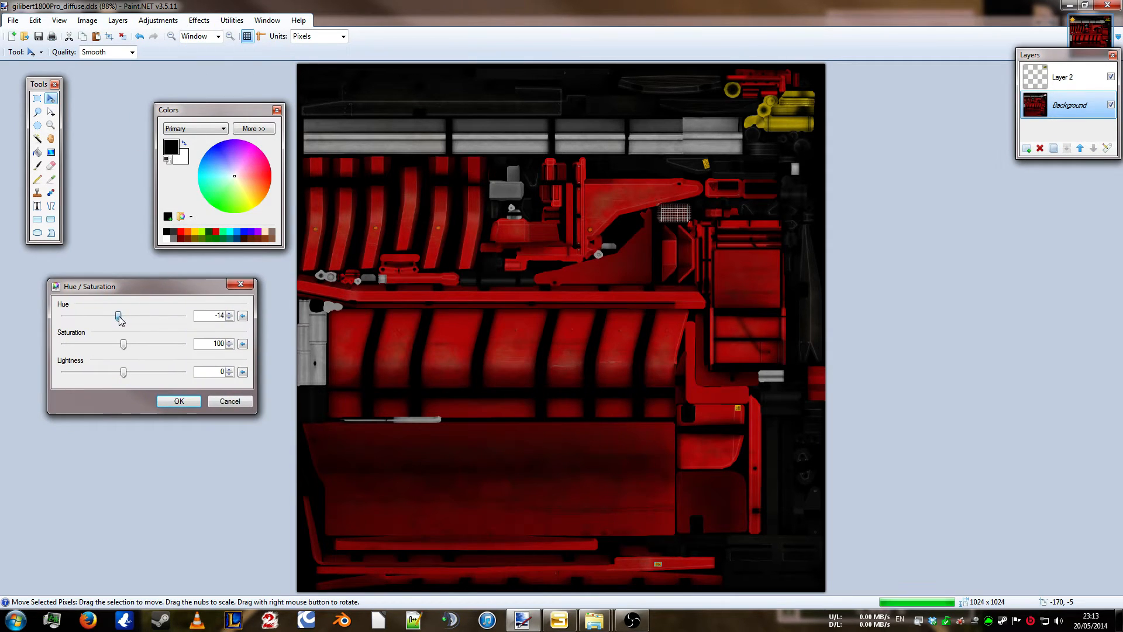
{"action": "left_click_drag", "start_coordinate": [119, 316], "coordinate": [91, 317]}
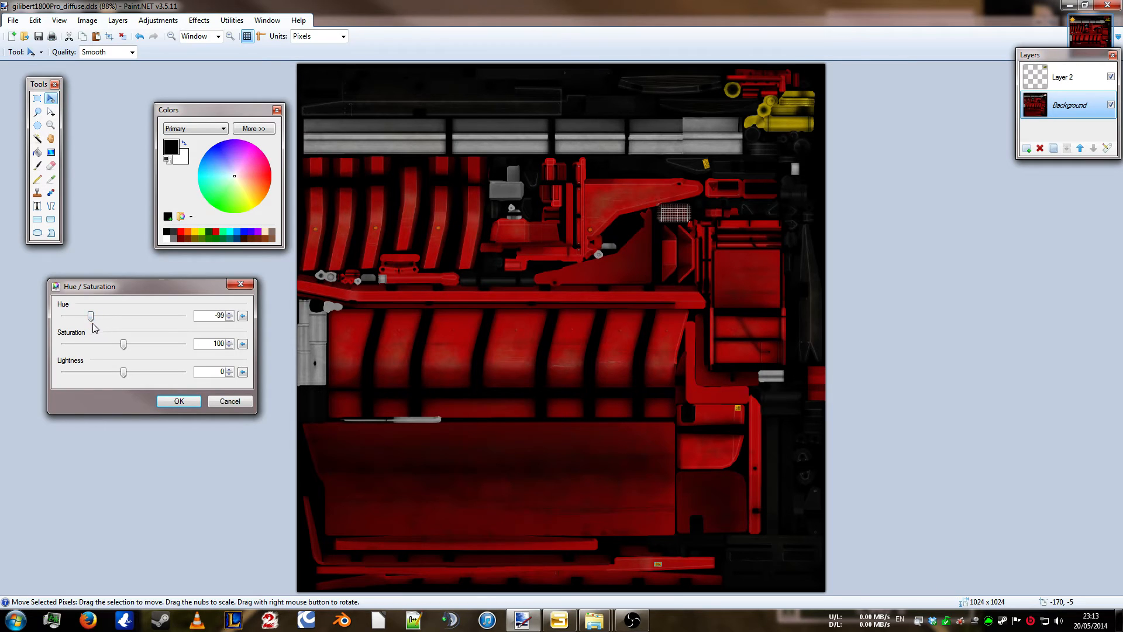
{"action": "mouse_move", "coordinate": [42, 102]}
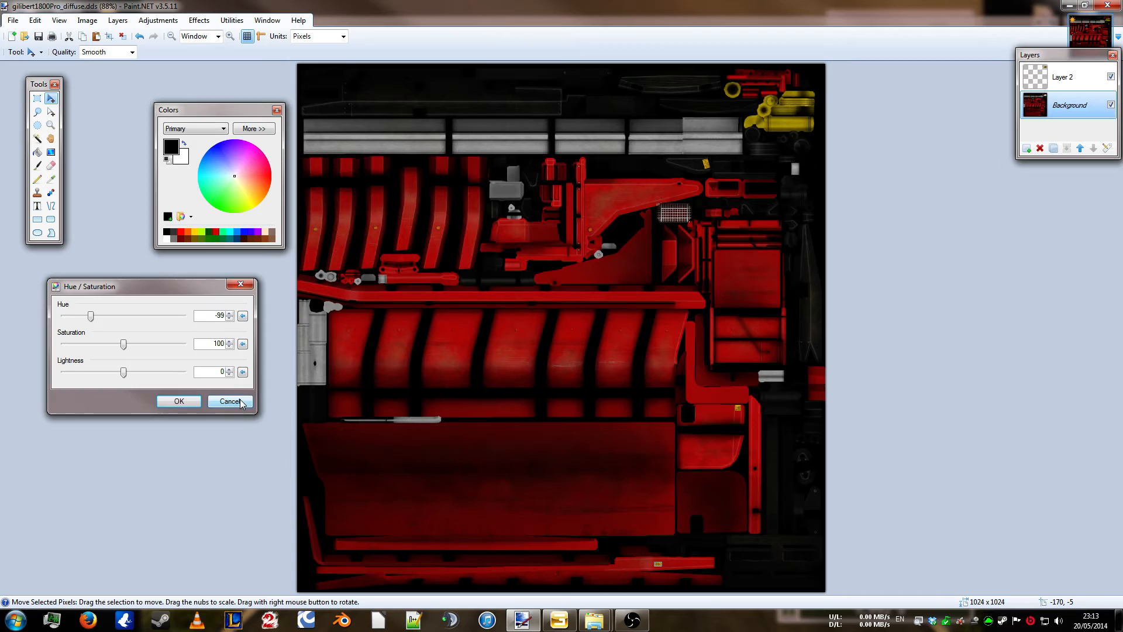
{"action": "left_click", "coordinate": [229, 400]}
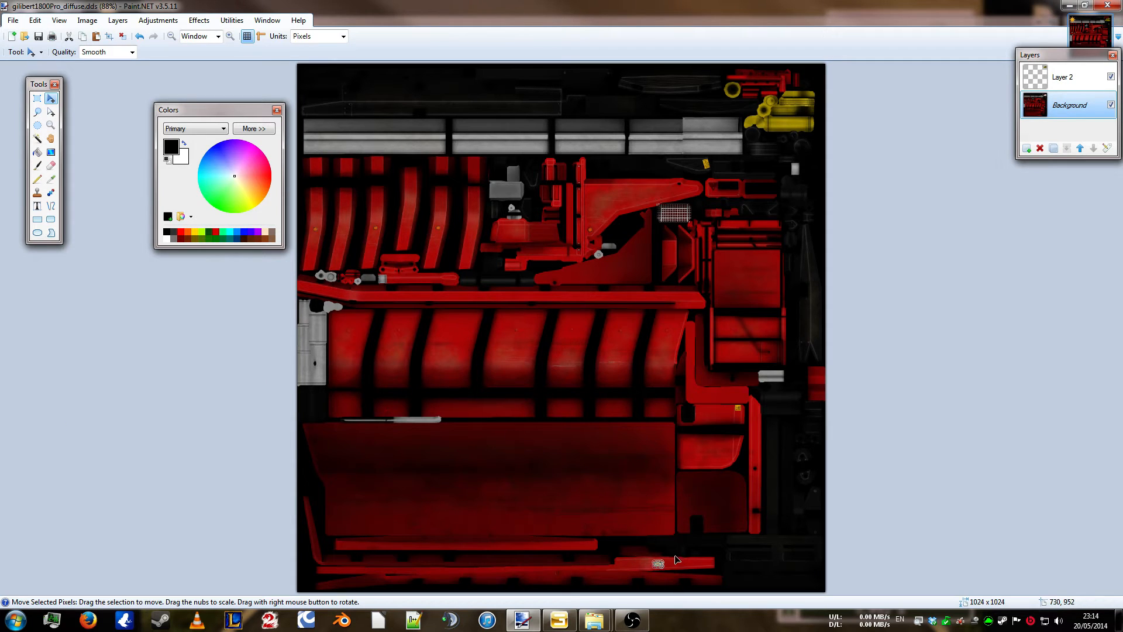
- Drag Hue toward about -116 for a deep blue and apply it
{"action": "left_click", "coordinate": [38, 98]}
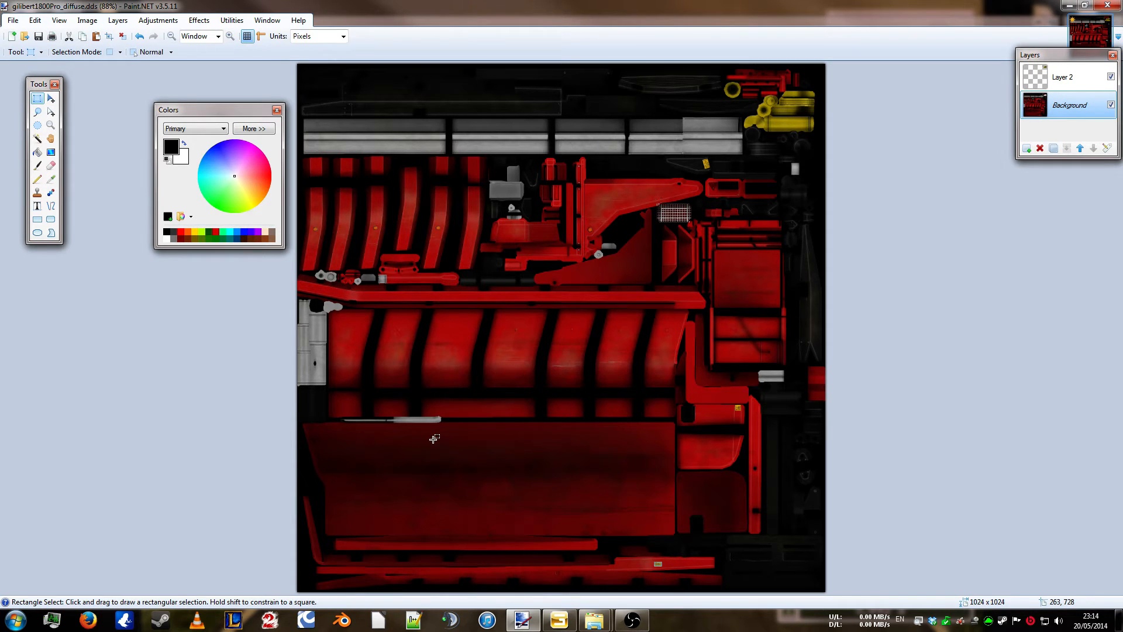
{"action": "mouse_move", "coordinate": [131, 159]}
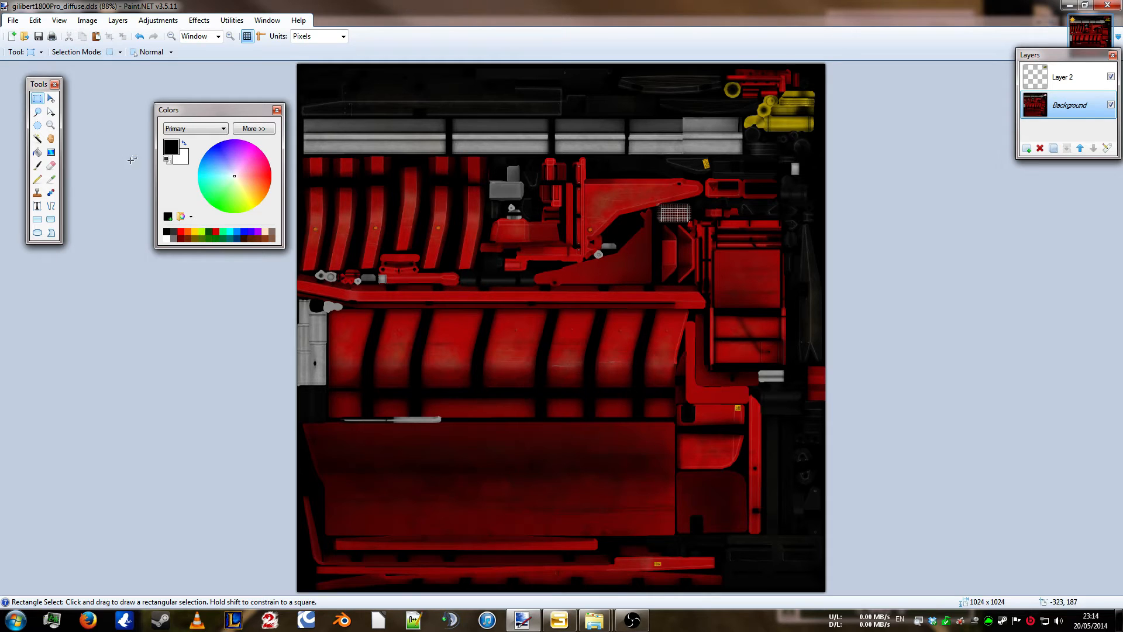
{"action": "mouse_move", "coordinate": [159, 30]}
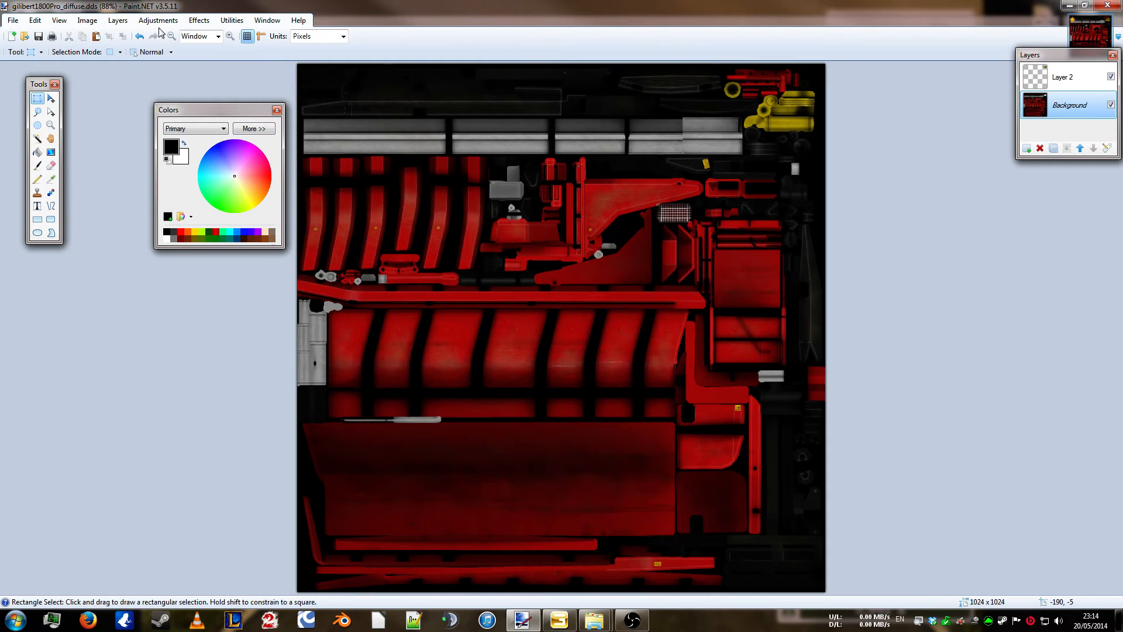
{"action": "left_click", "coordinate": [158, 20]}
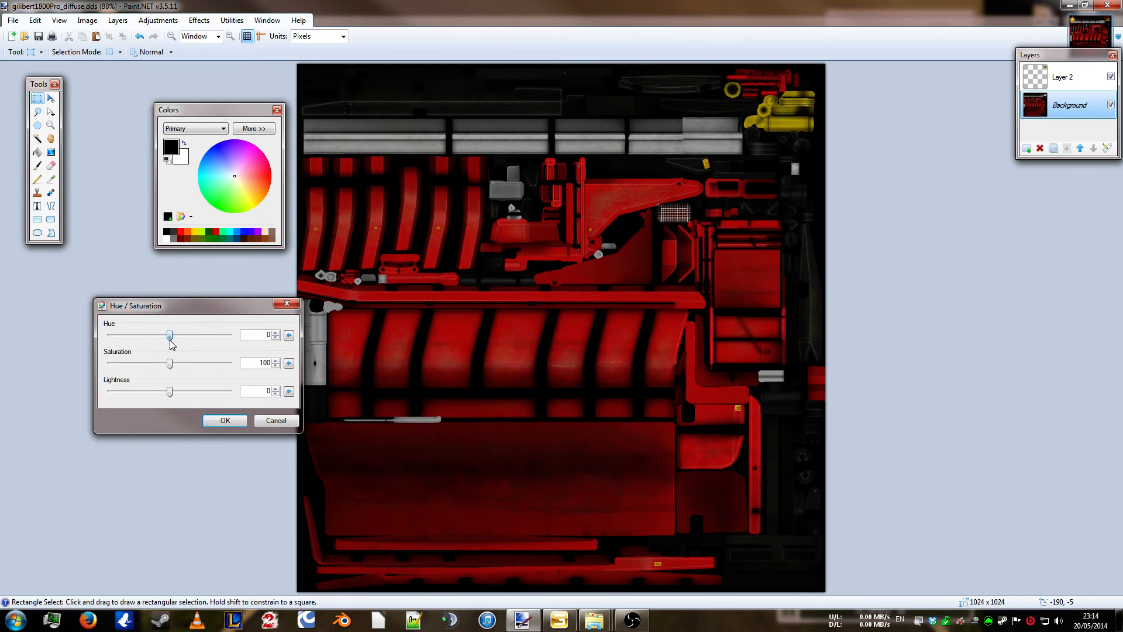
{"action": "left_click_drag", "start_coordinate": [169, 335], "coordinate": [143, 335]}
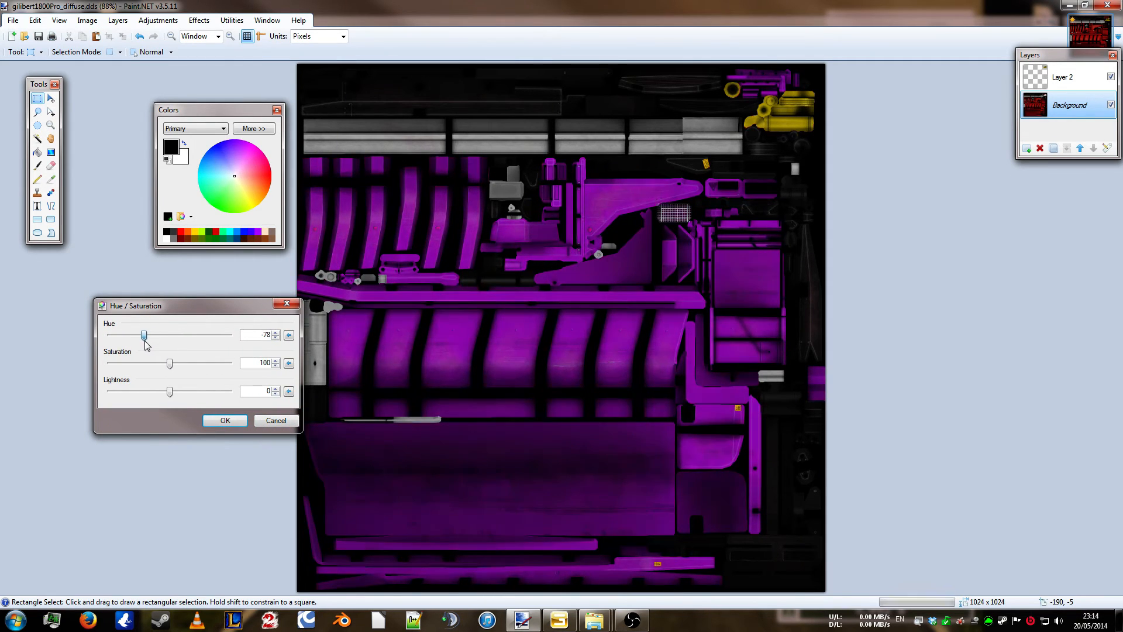
{"action": "left_click_drag", "start_coordinate": [143, 335], "coordinate": [133, 335]}
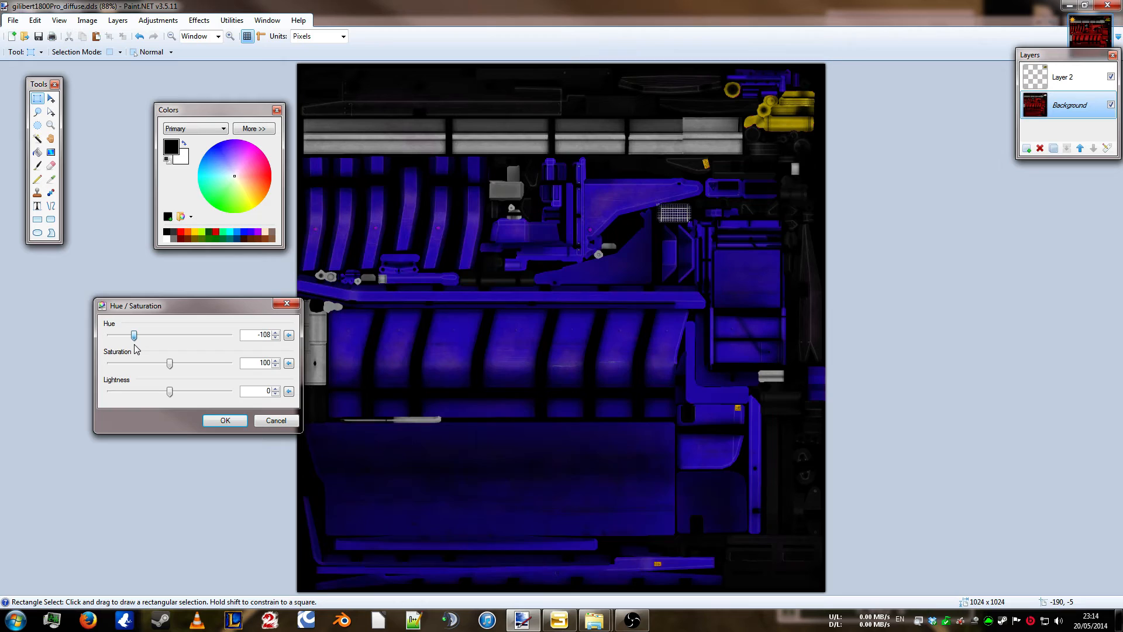
{"action": "left_click_drag", "start_coordinate": [132, 334], "coordinate": [130, 334]}
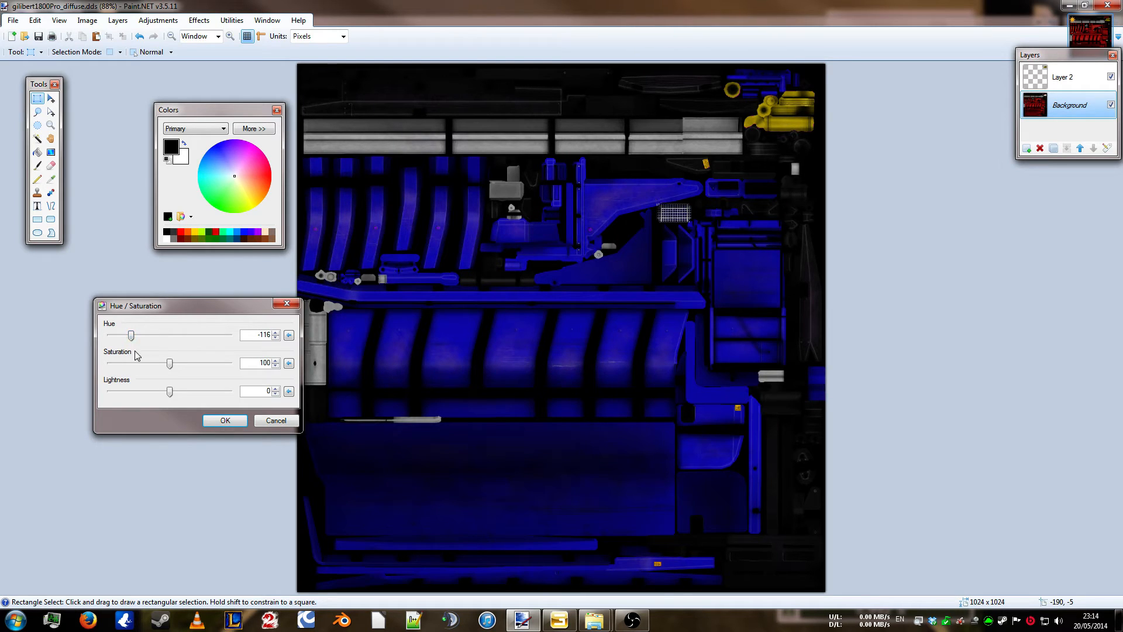
{"action": "left_click", "coordinate": [224, 420]}
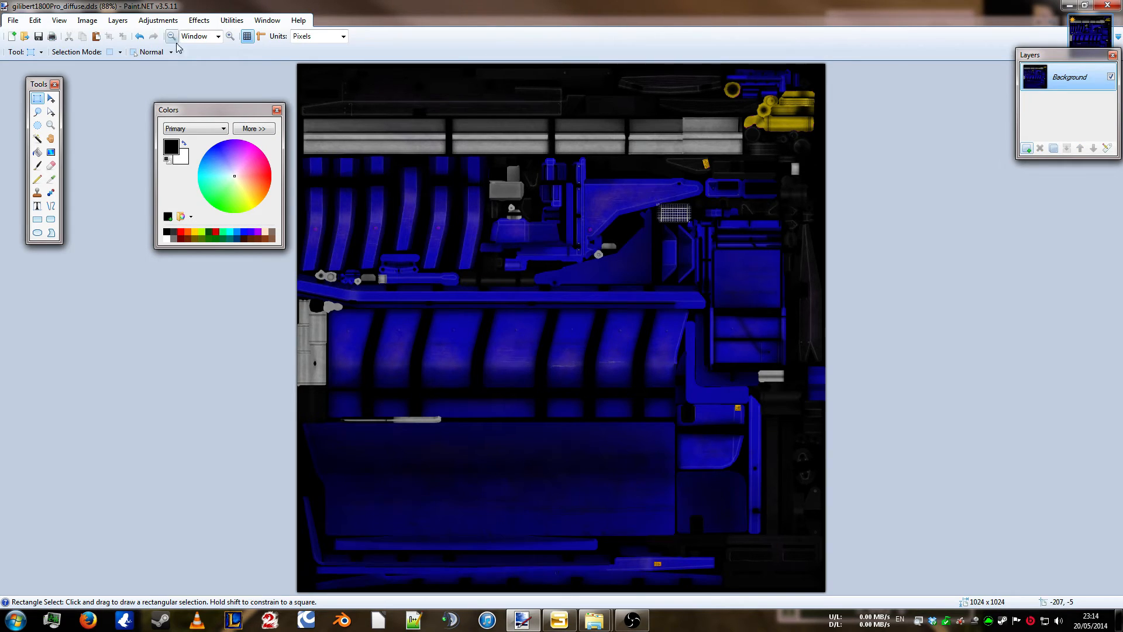
{"action": "mouse_move", "coordinate": [38, 36]}
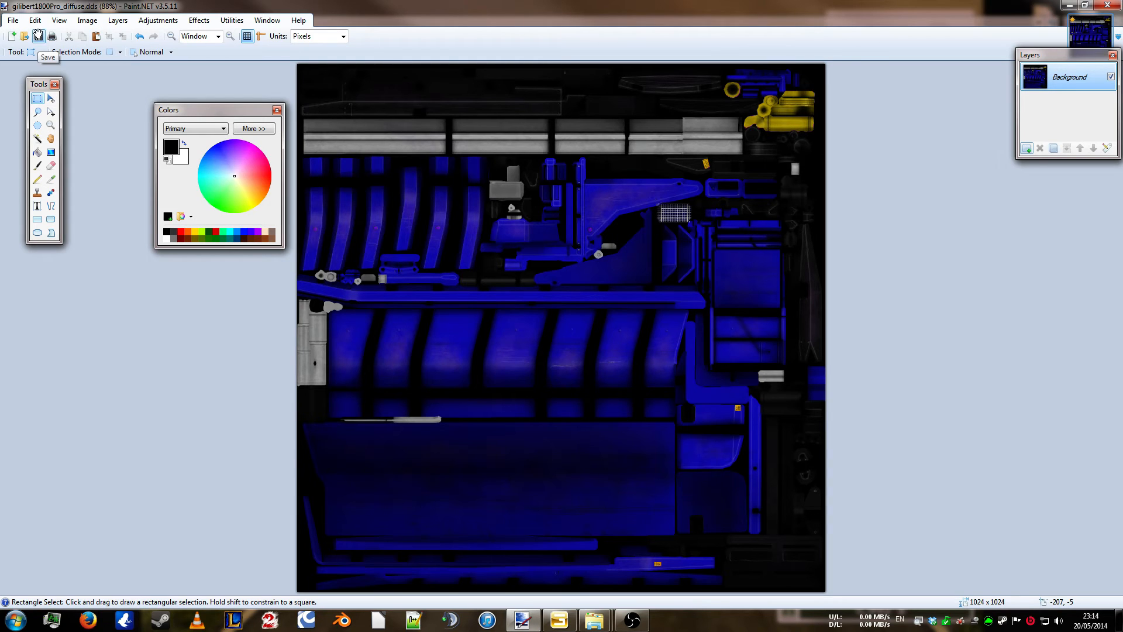
- Save the blue texture over the original DDS with DXT3 (Explicit Alpha), then minimize Paint.NET
{"action": "left_click", "coordinate": [38, 36]}
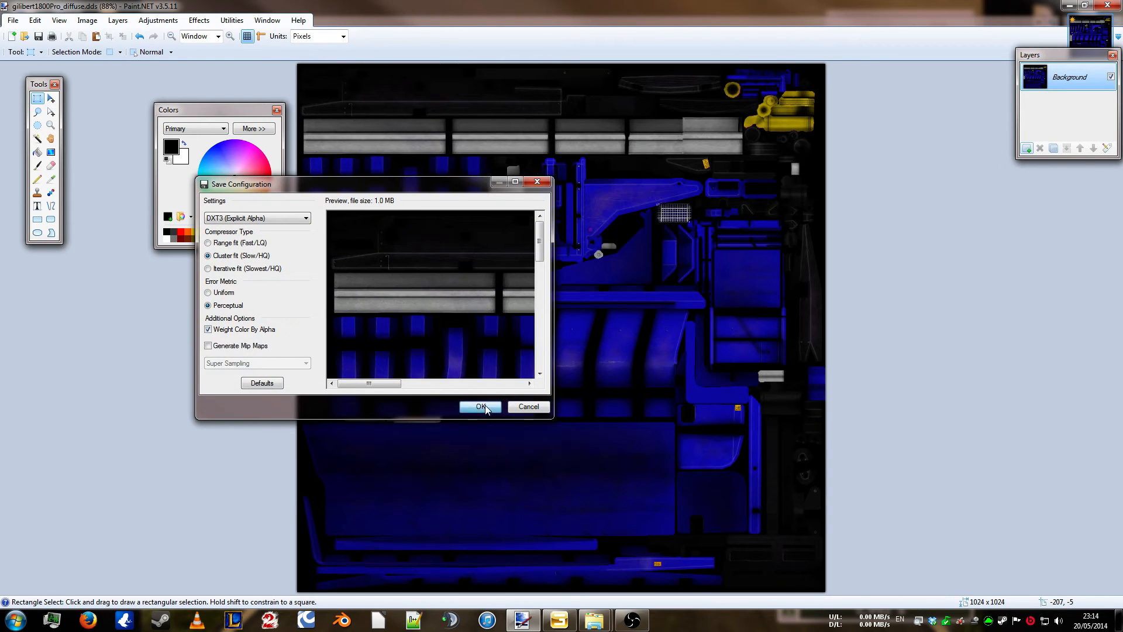
{"action": "left_click", "coordinate": [480, 406]}
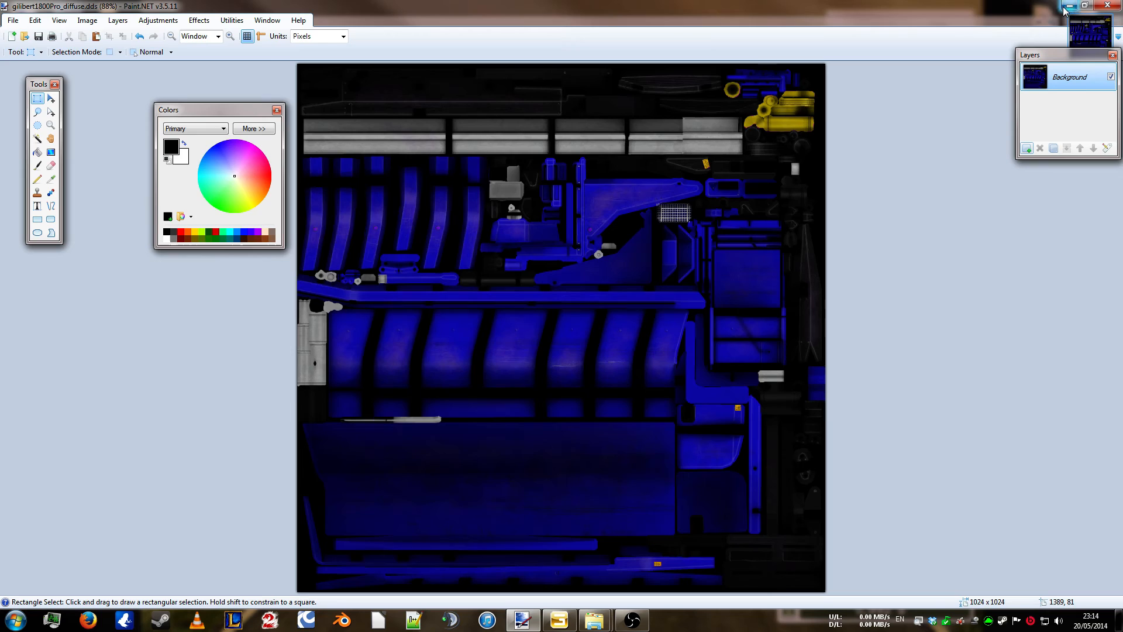
{"action": "left_click", "coordinate": [593, 619]}
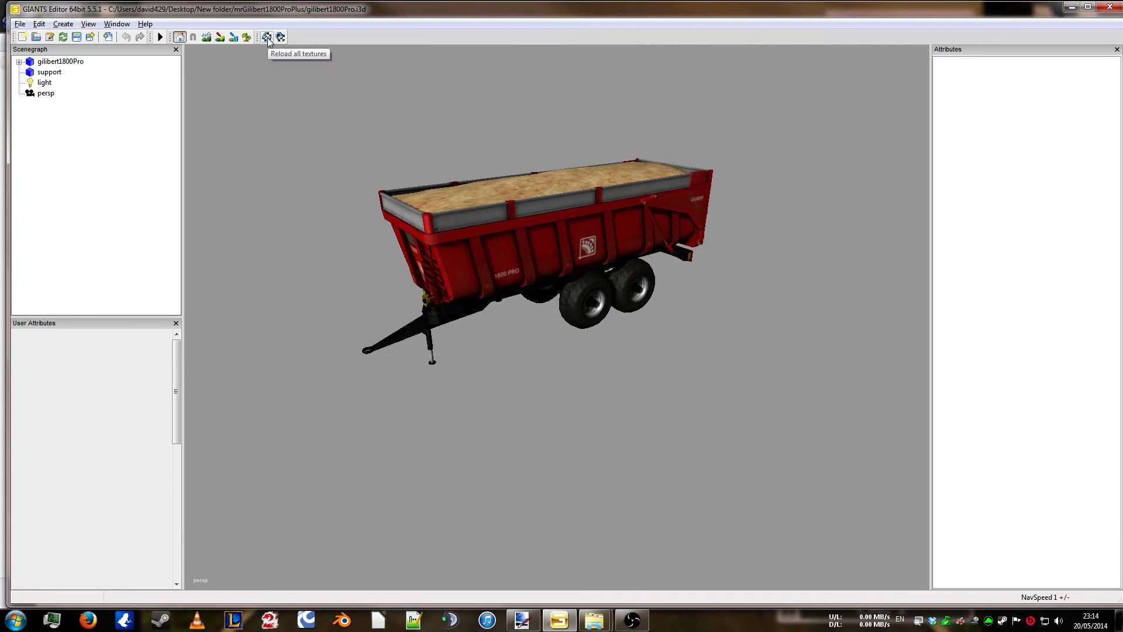
- Reload all textures, then zoom out to view the whole blue trailer with yellow details
{"action": "left_click", "coordinate": [266, 36]}
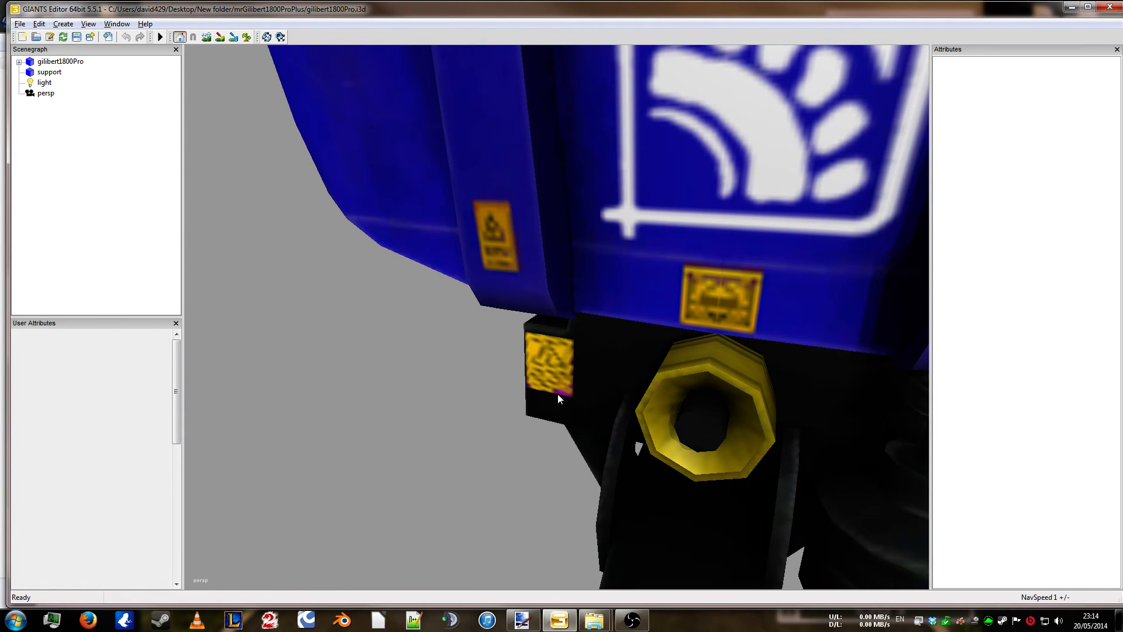
{"action": "mouse_move", "coordinate": [519, 372]}
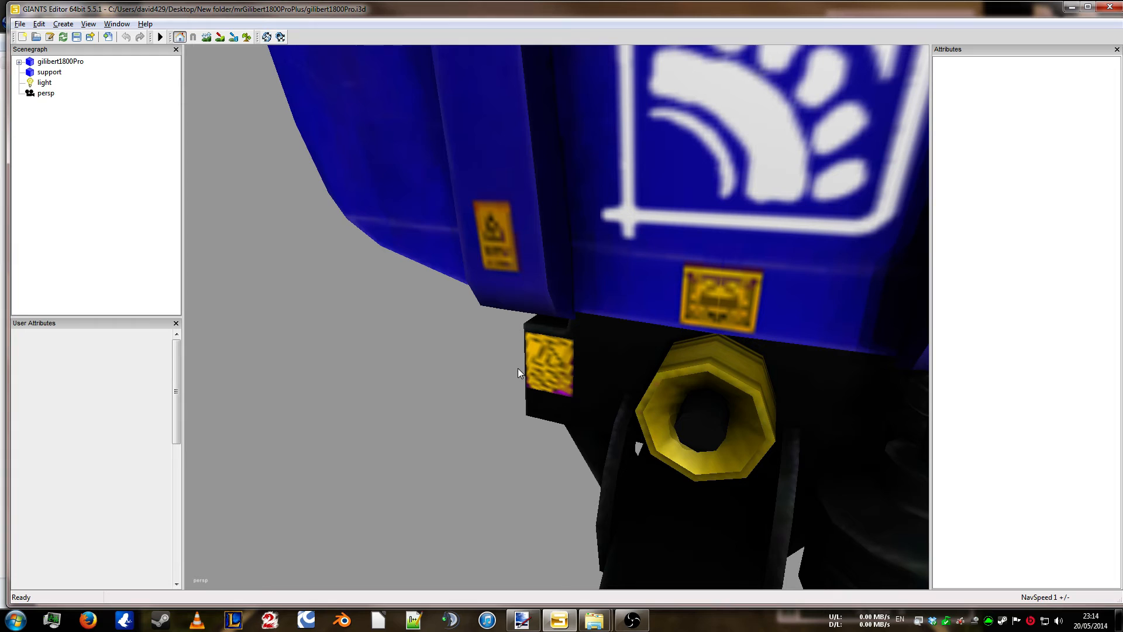
{"action": "mouse_move", "coordinate": [656, 287]}
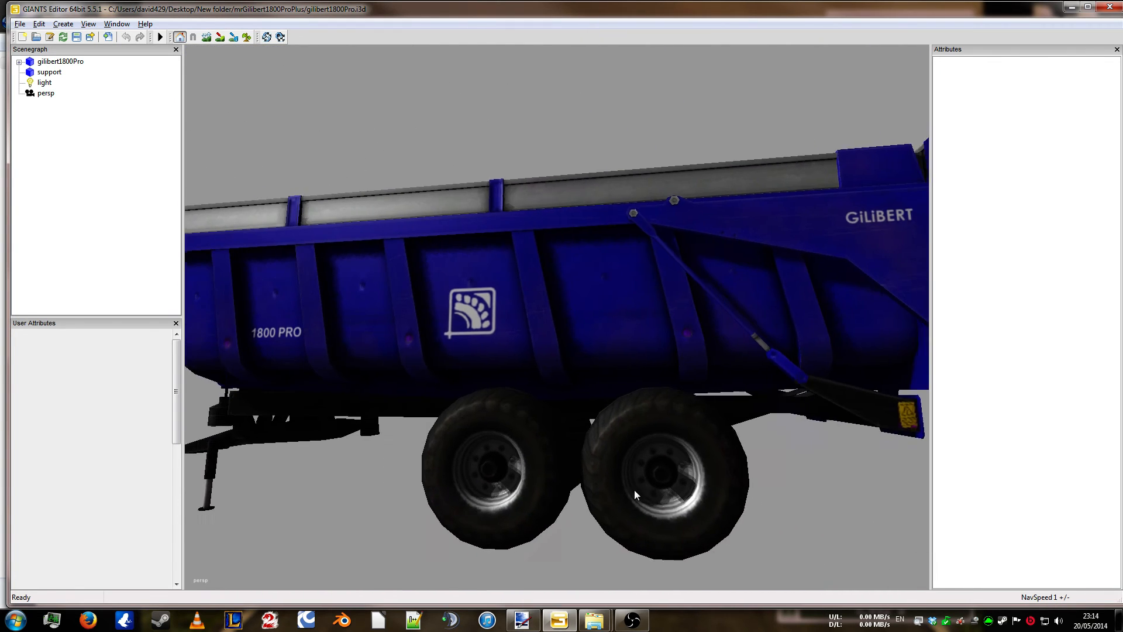
{"action": "left_click_drag", "start_coordinate": [637, 495], "coordinate": [521, 478]}
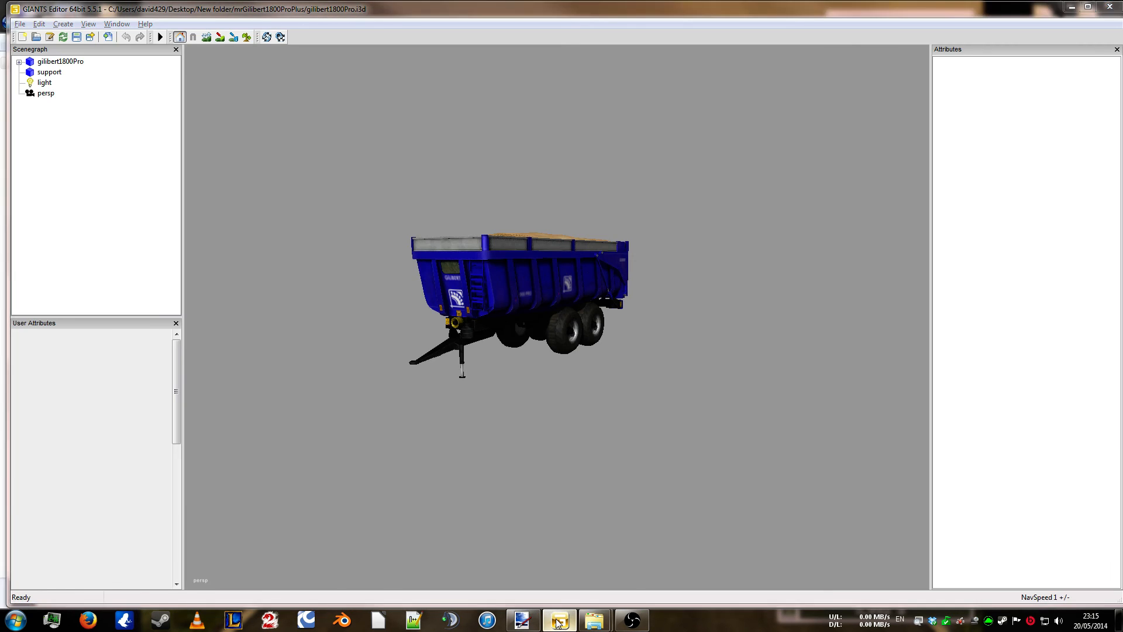
{"action": "left_click", "coordinate": [558, 620]}
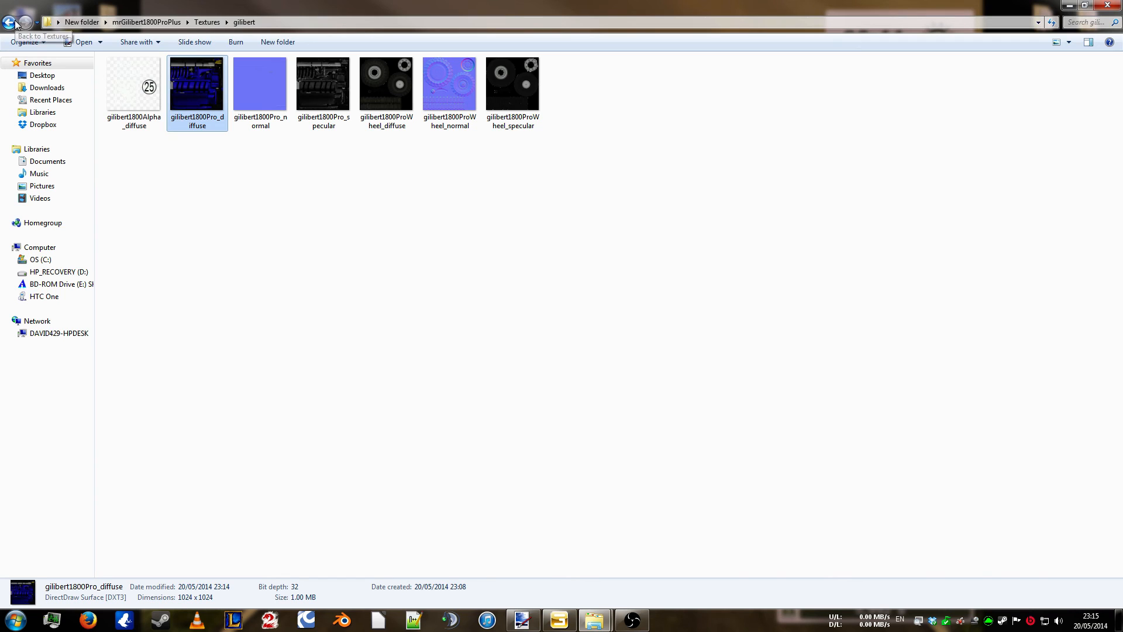
- Go back up to the mod folder and open its Textures folder
{"action": "left_click", "coordinate": [10, 22]}
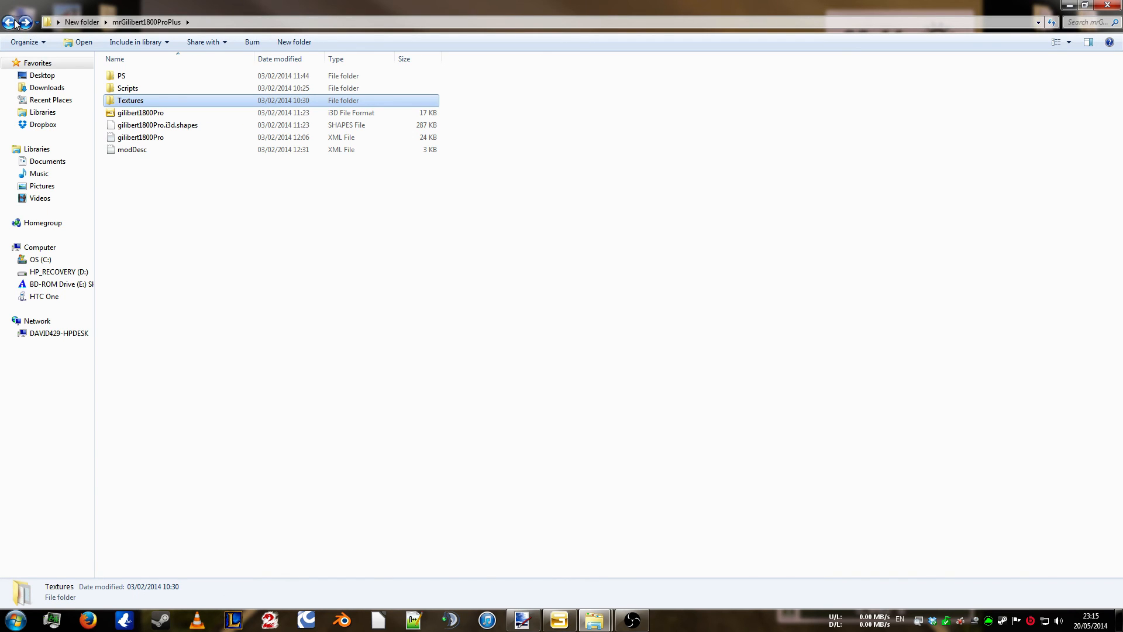
{"action": "left_click", "coordinate": [26, 42]}
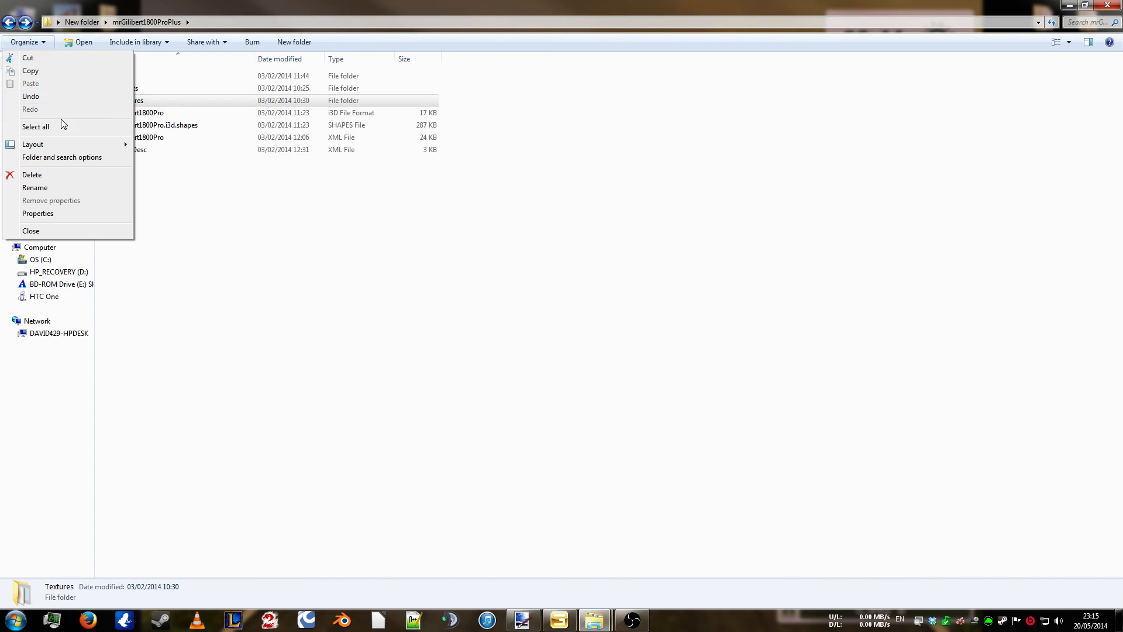
{"action": "left_click", "coordinate": [211, 26]}
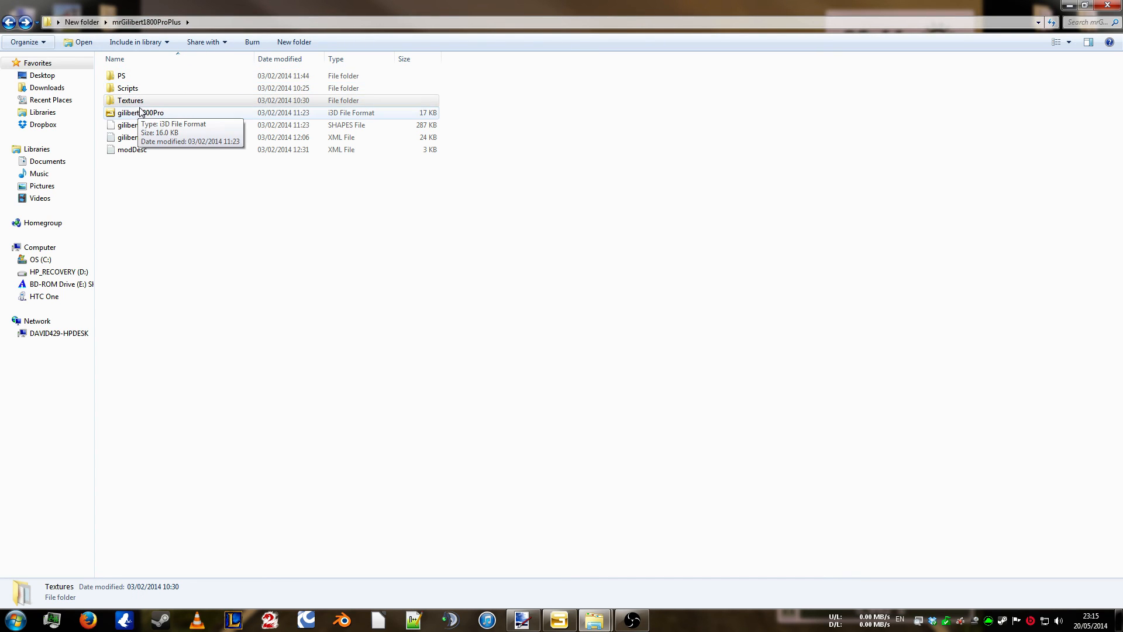
{"action": "double_click", "coordinate": [130, 100]}
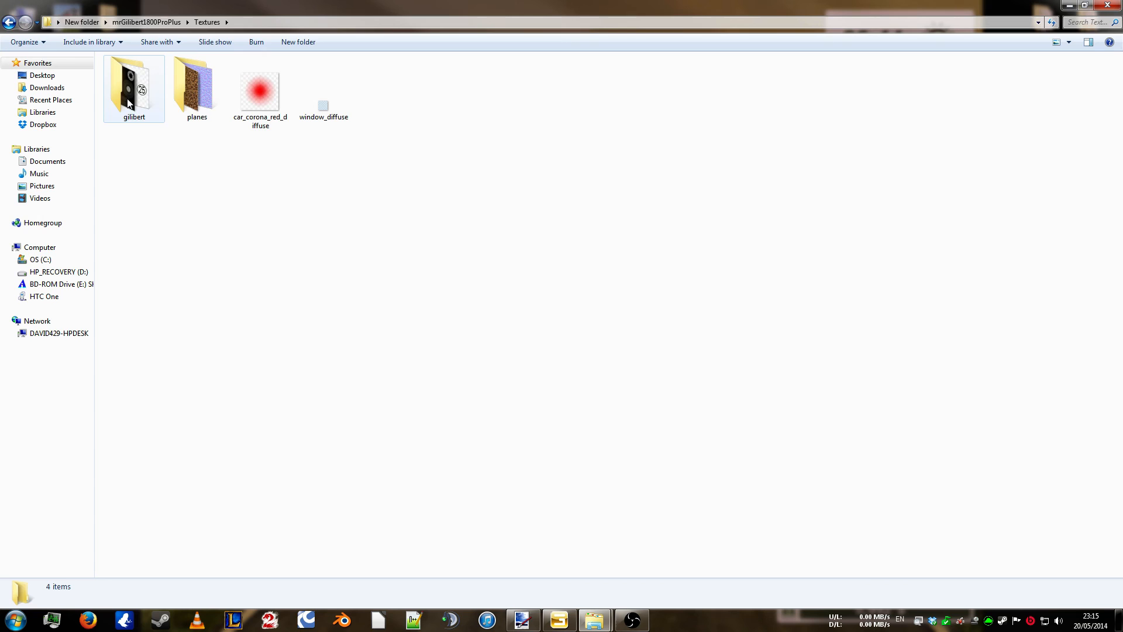
- Enter the gilibert folder, go back, and open the mrGilibert1800ProPlus ZIP archive
{"action": "double_click", "coordinate": [134, 88]}
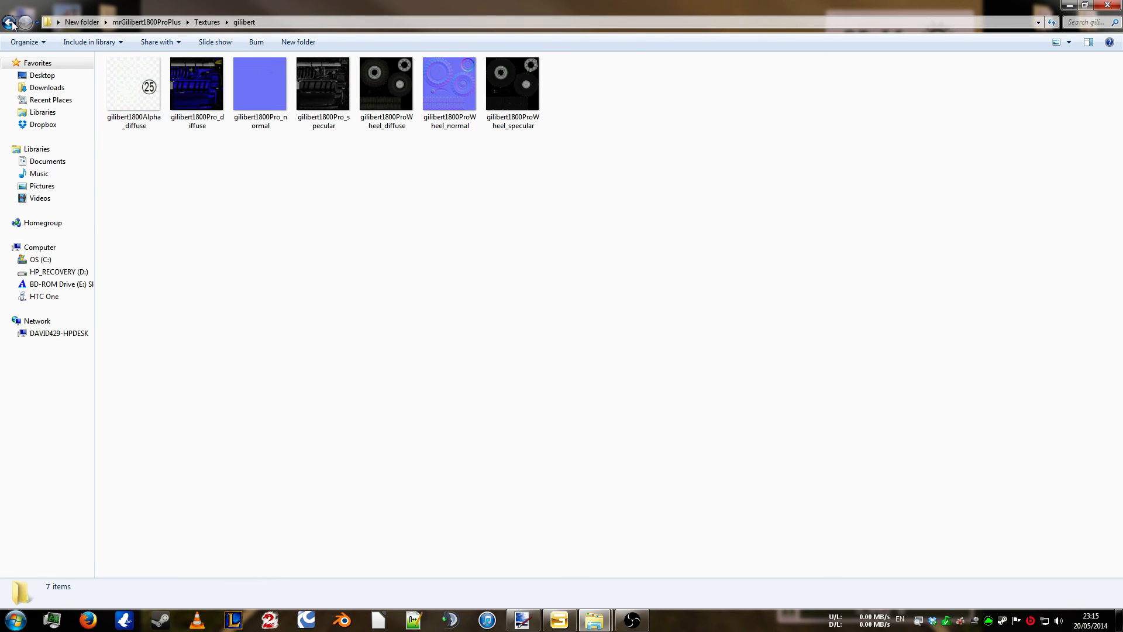
{"action": "left_click", "coordinate": [10, 22]}
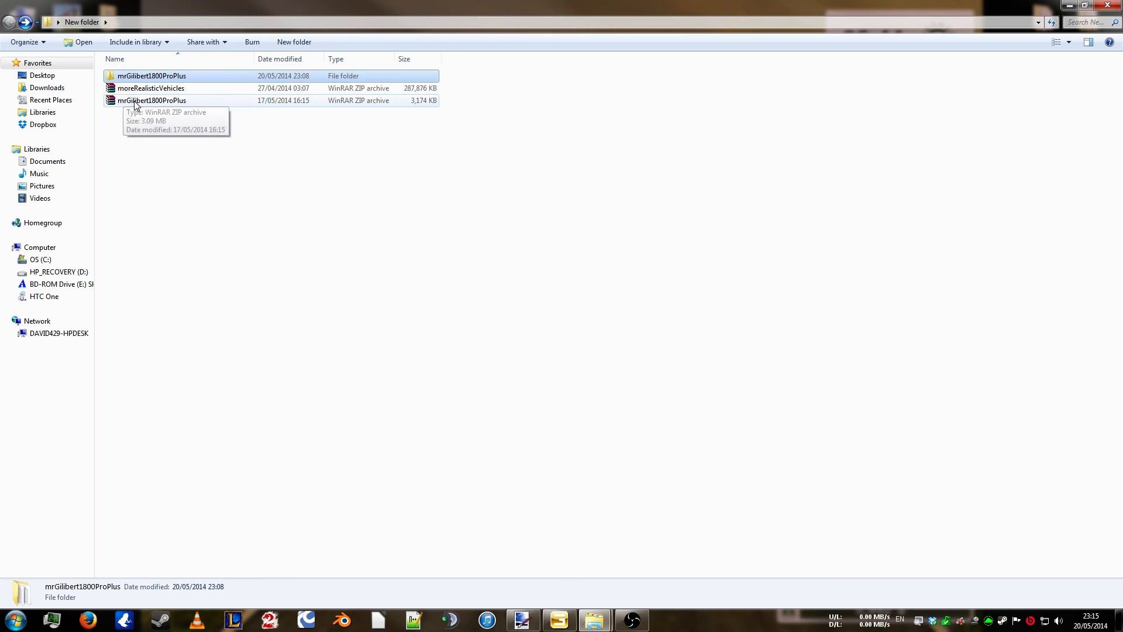
{"action": "double_click", "coordinate": [151, 100]}
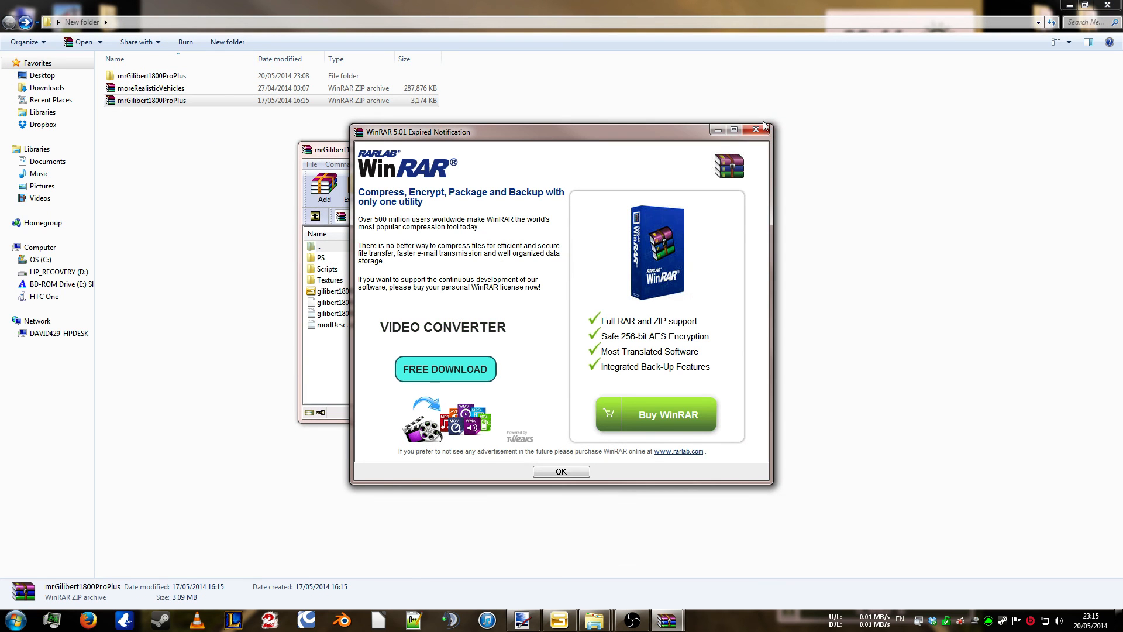
- Dismiss the WinRAR notice and open gilibert1800Pro_diffuse.dds from the gilibert folder
{"action": "left_click", "coordinate": [561, 471]}
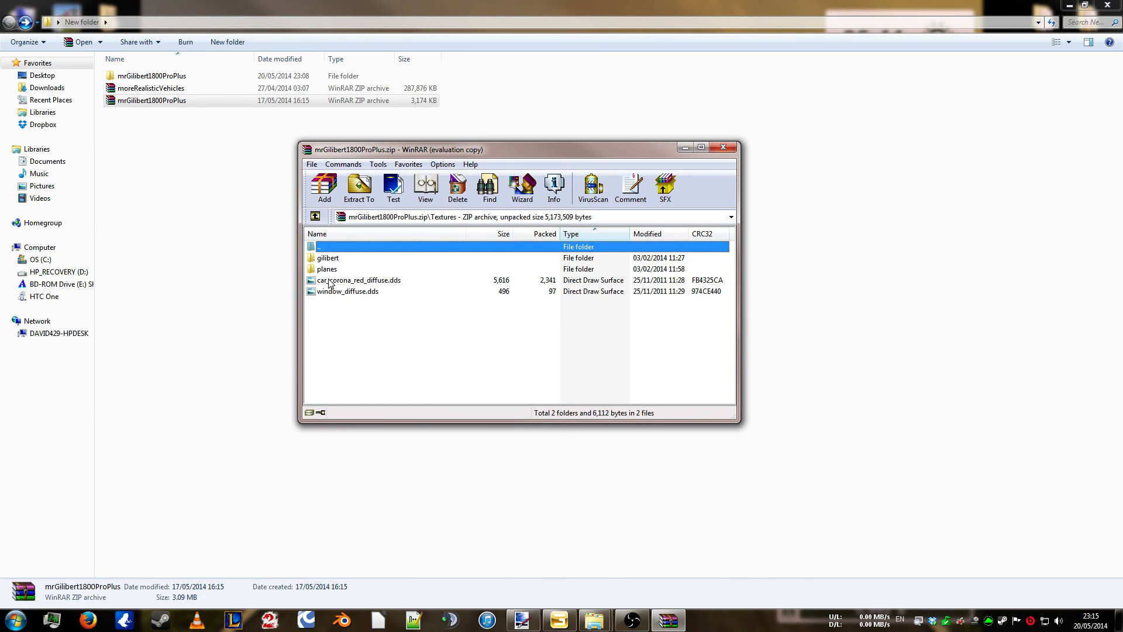
{"action": "double_click", "coordinate": [327, 257]}
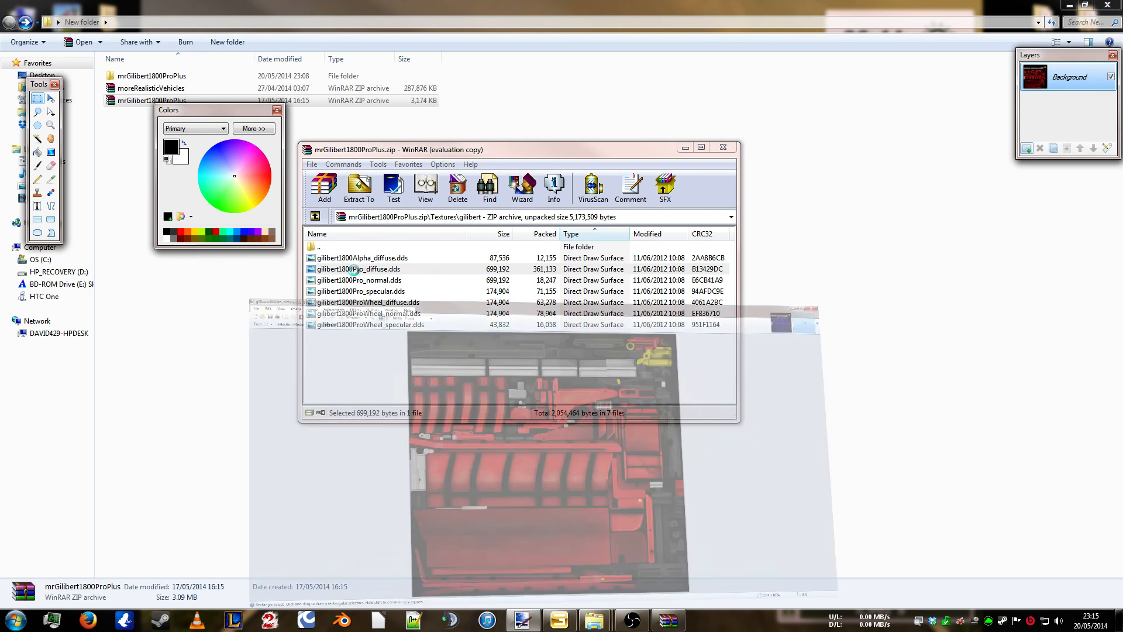
{"action": "double_click", "coordinate": [361, 269]}
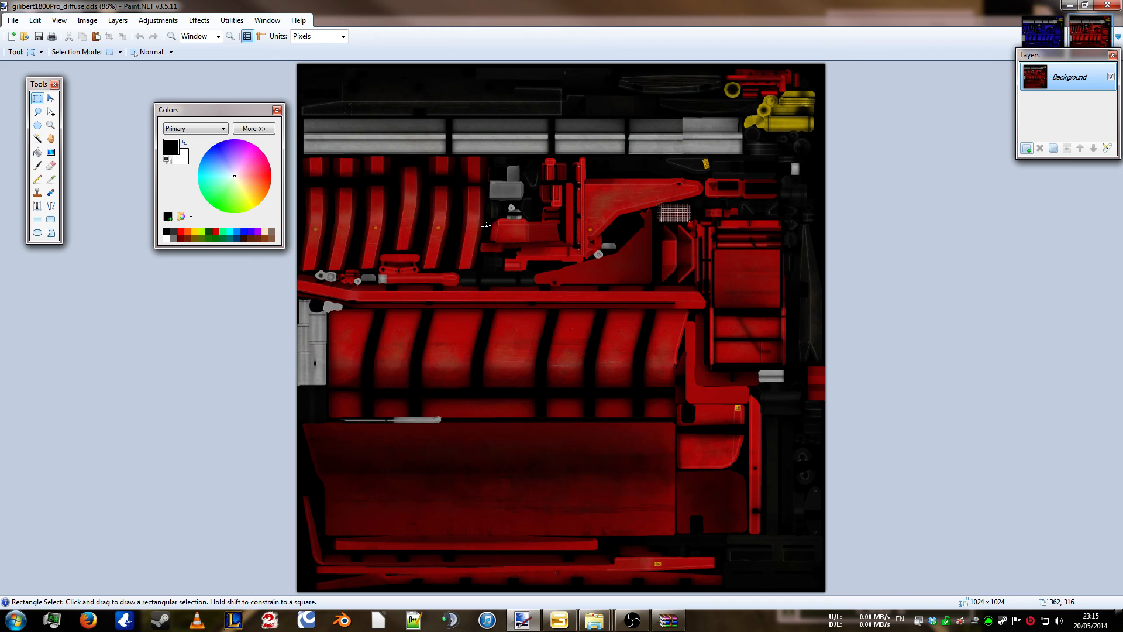